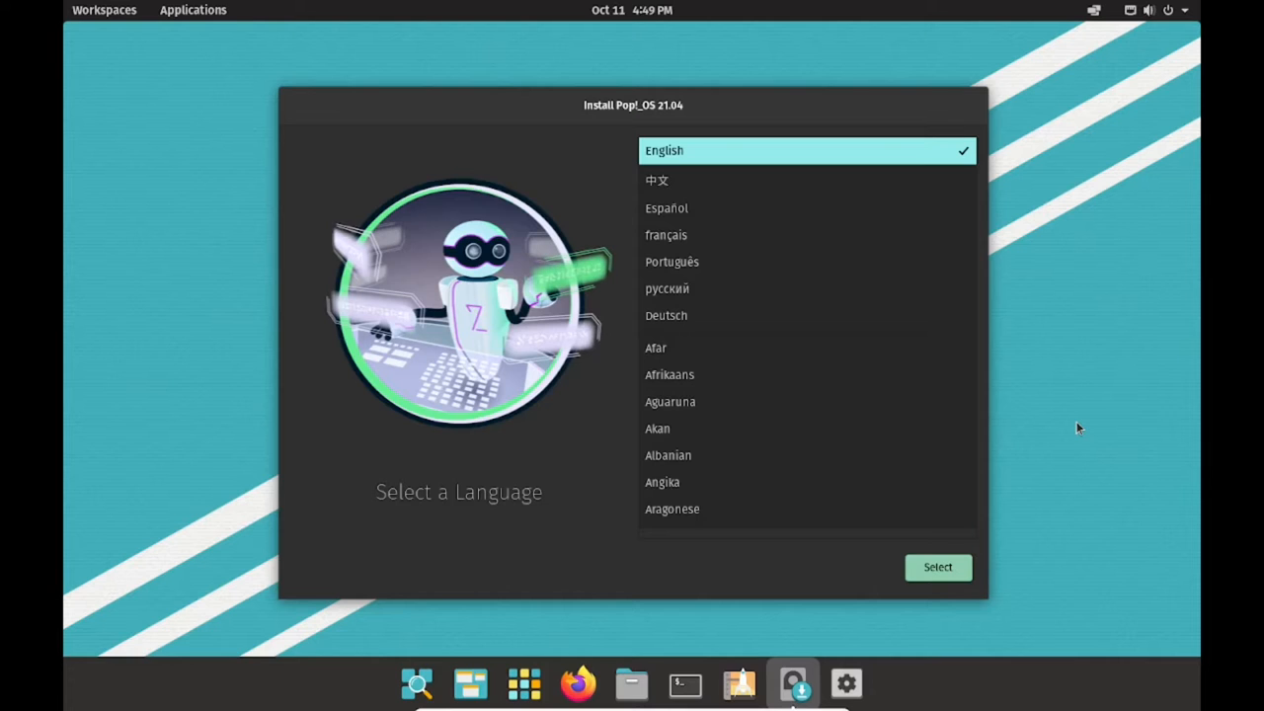
mouse_move(699, 273)
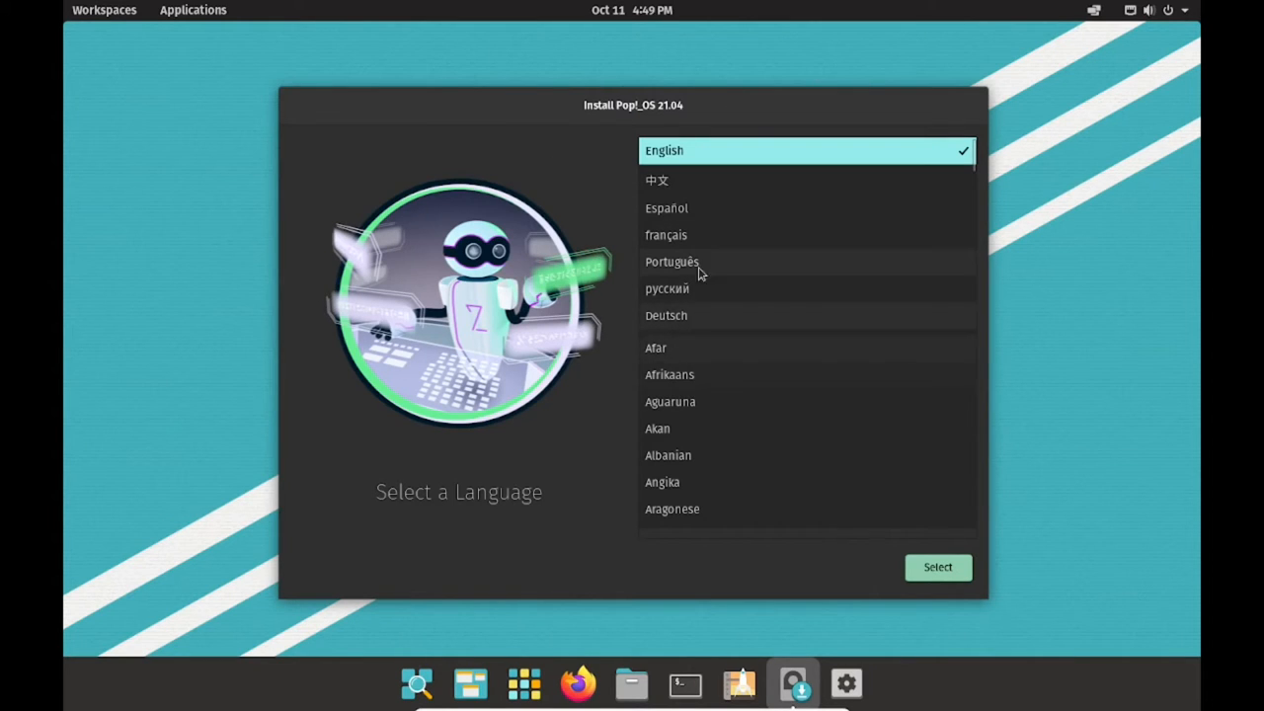
mouse_move(802, 77)
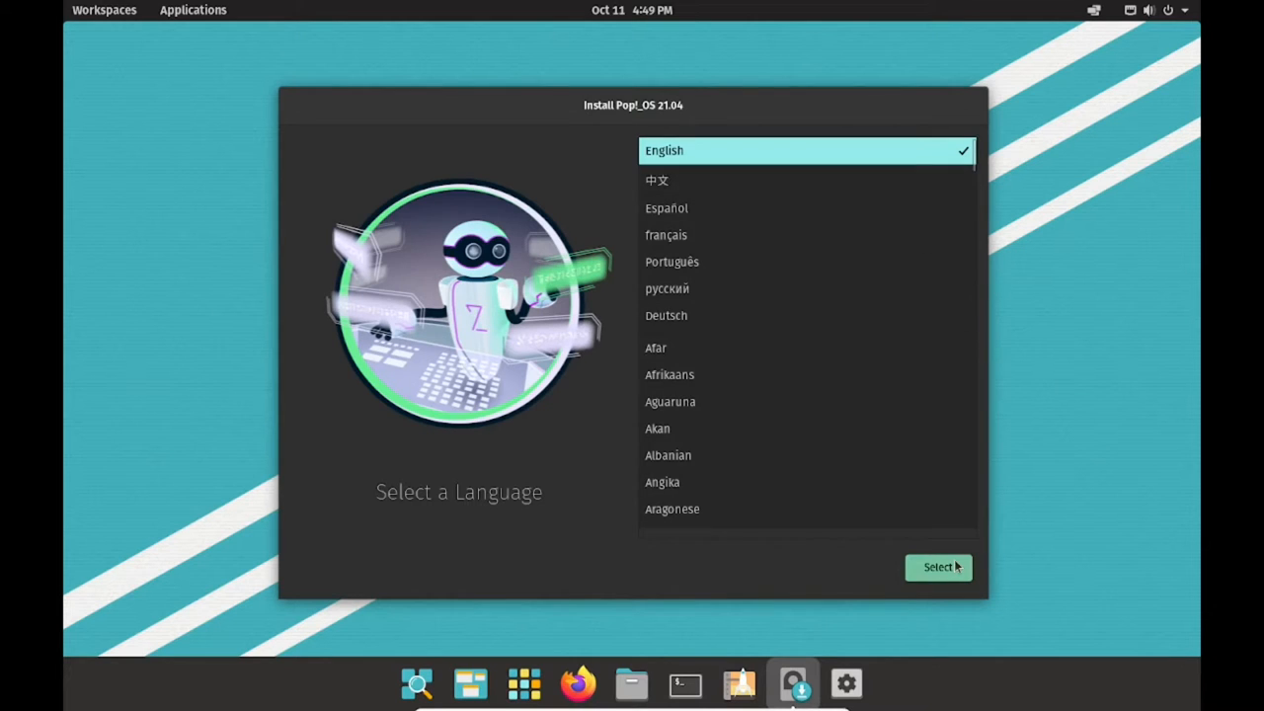
Choose English for the United States as the install language.
left_click(936, 567)
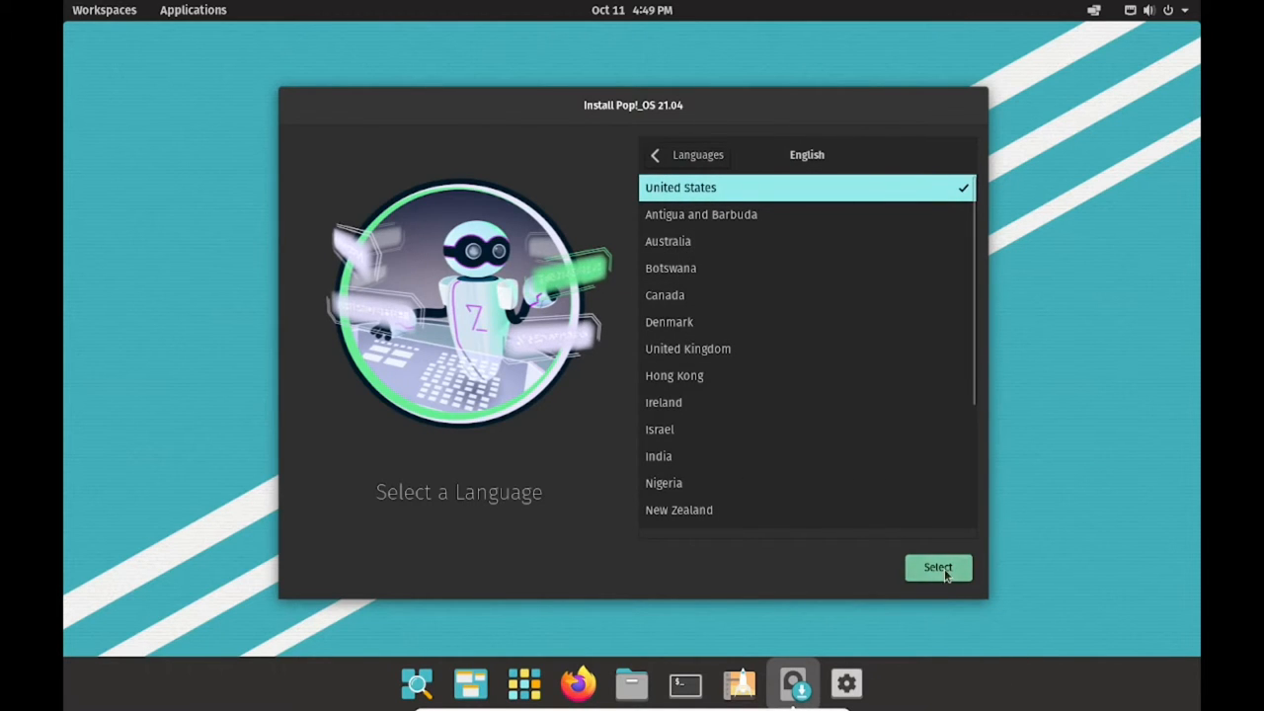
left_click(937, 566)
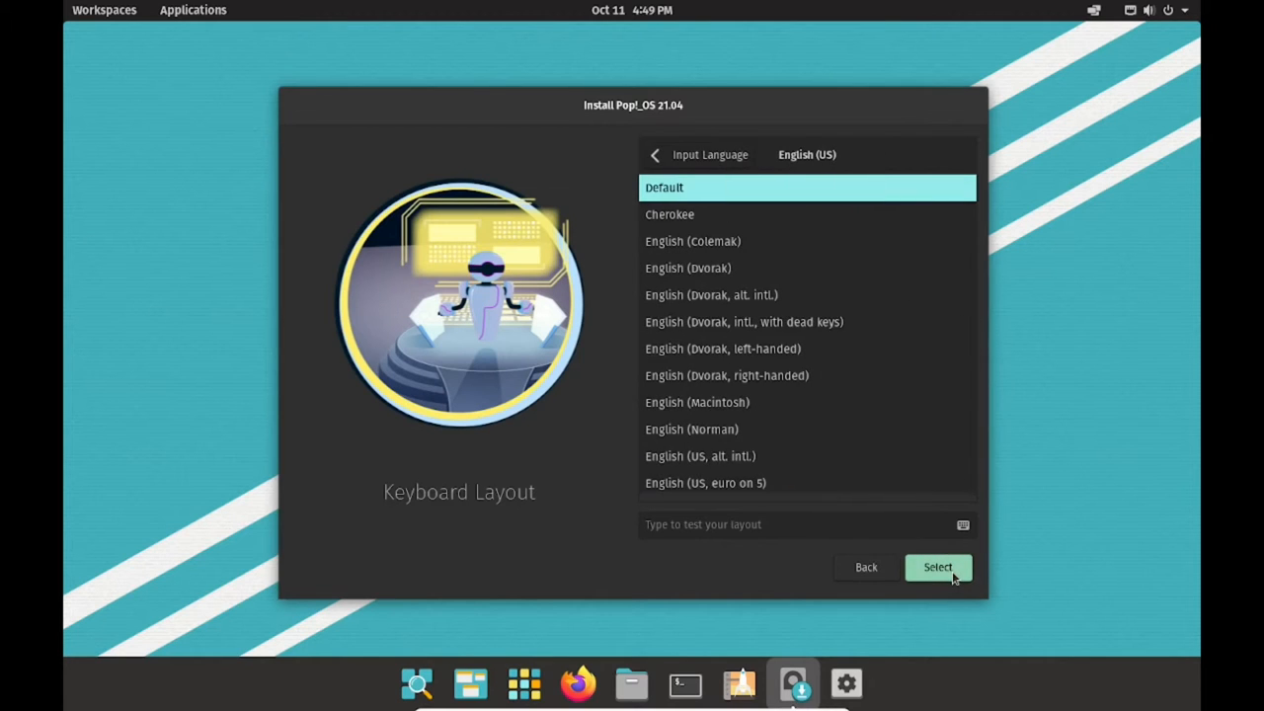
mouse_move(853, 134)
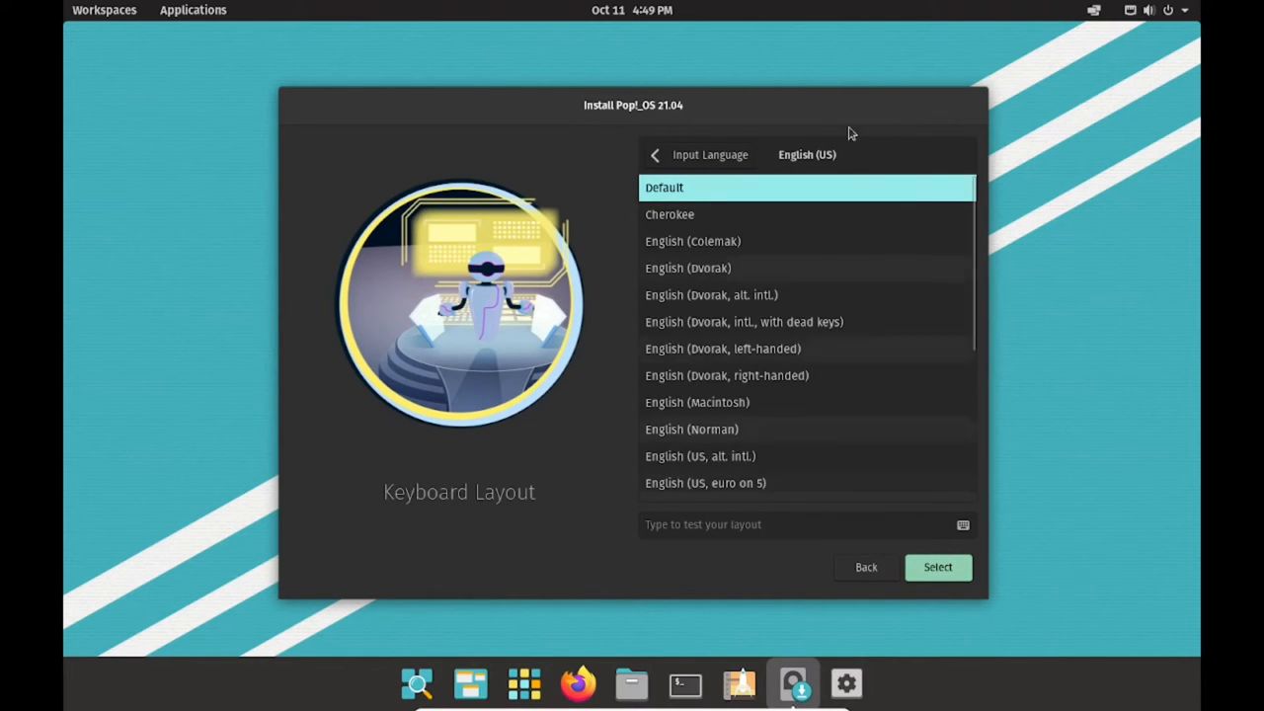
Accept the default keyboard layout, choose Clean Install and target the ATA VBOX HARDDISK.
left_click(936, 567)
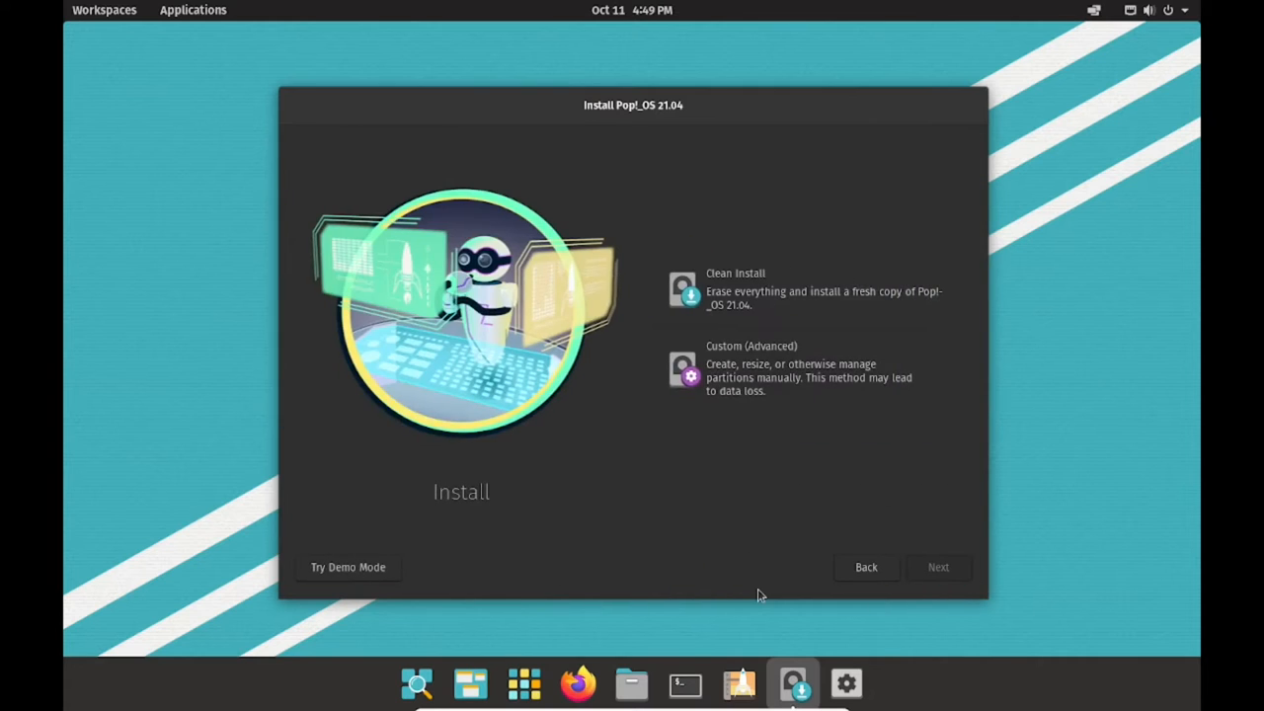
mouse_move(867, 314)
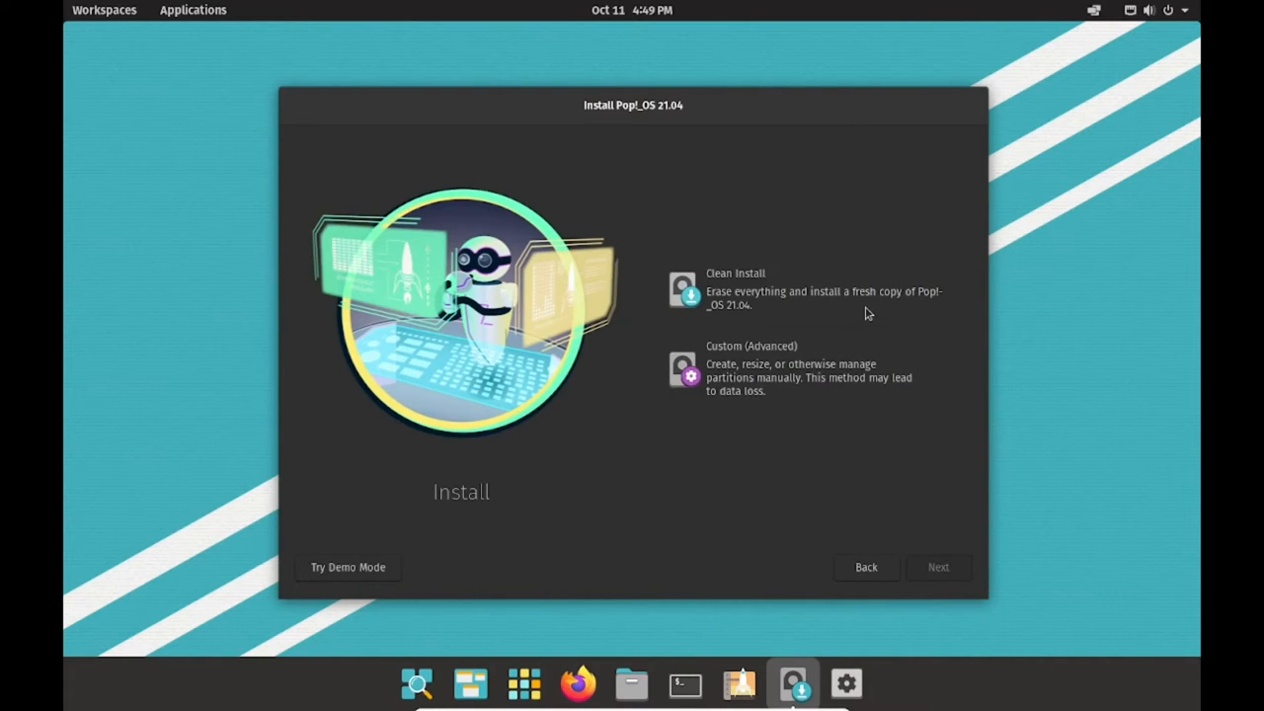
left_click(806, 288)
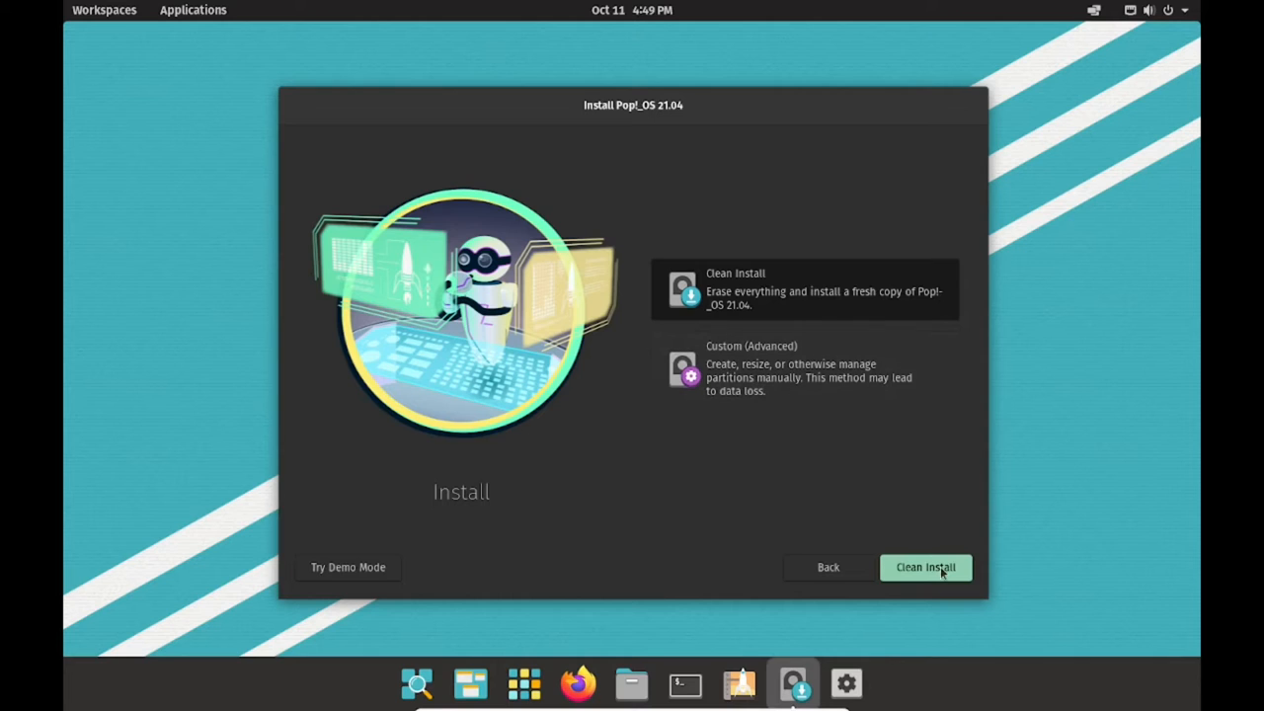
left_click(924, 567)
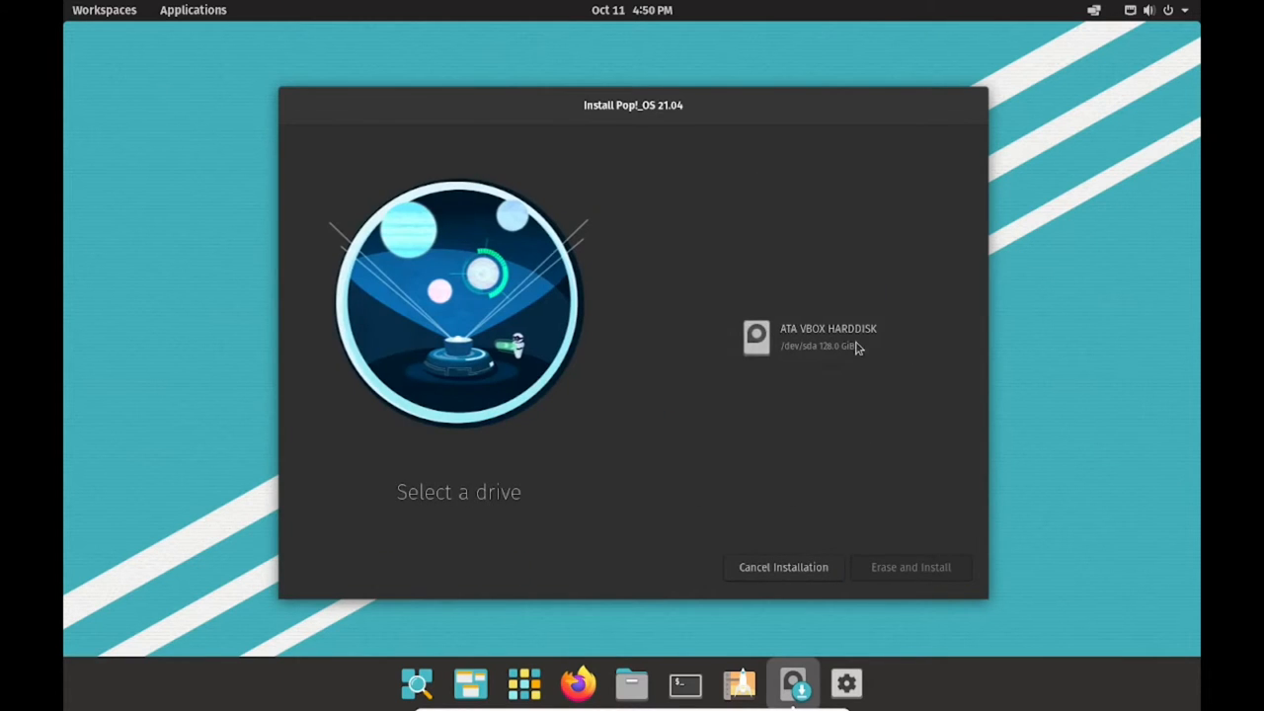
left_click(806, 336)
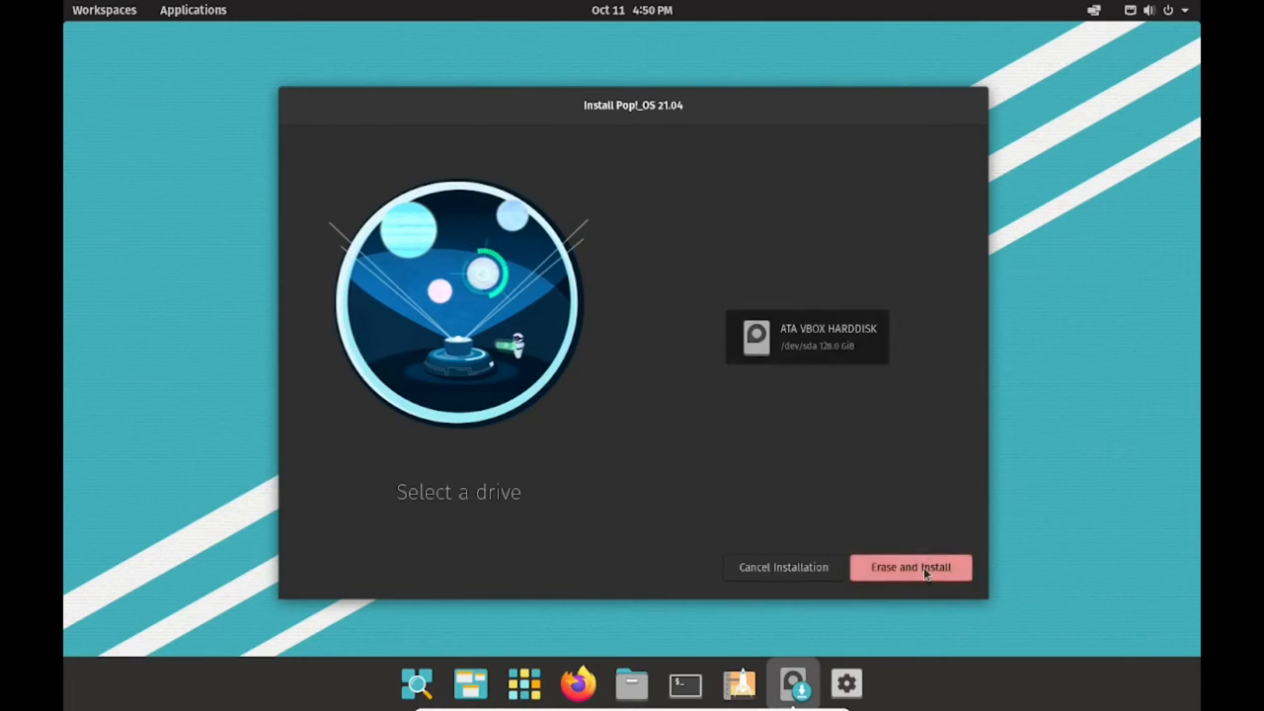
mouse_move(928, 585)
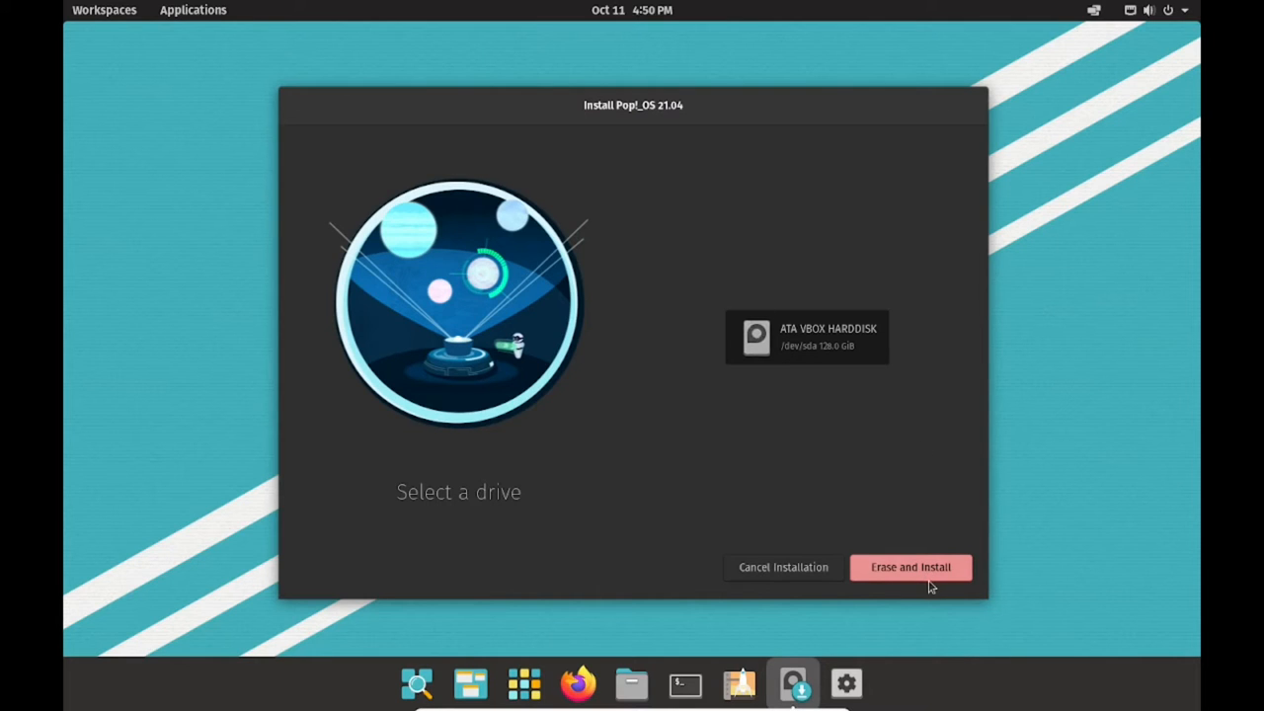
Start Erase and Install and set the account full name to 'Everett Jones'.
left_click(909, 567)
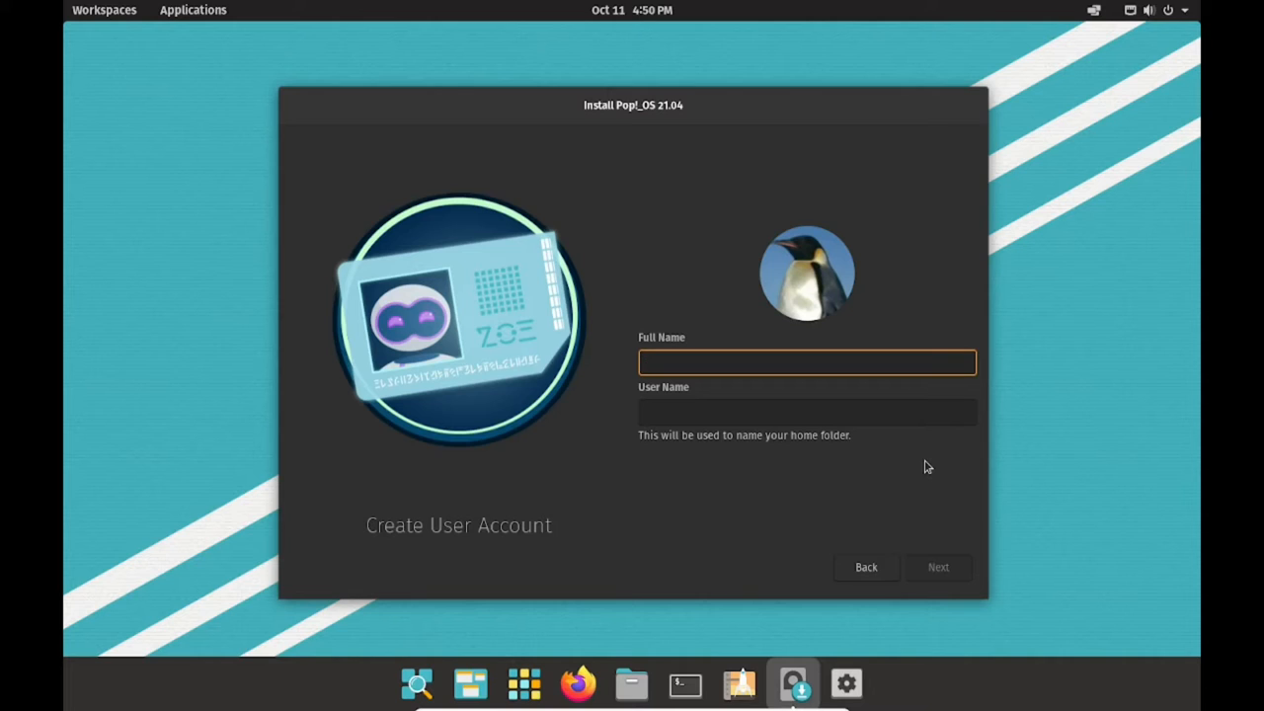
type("Everett J")
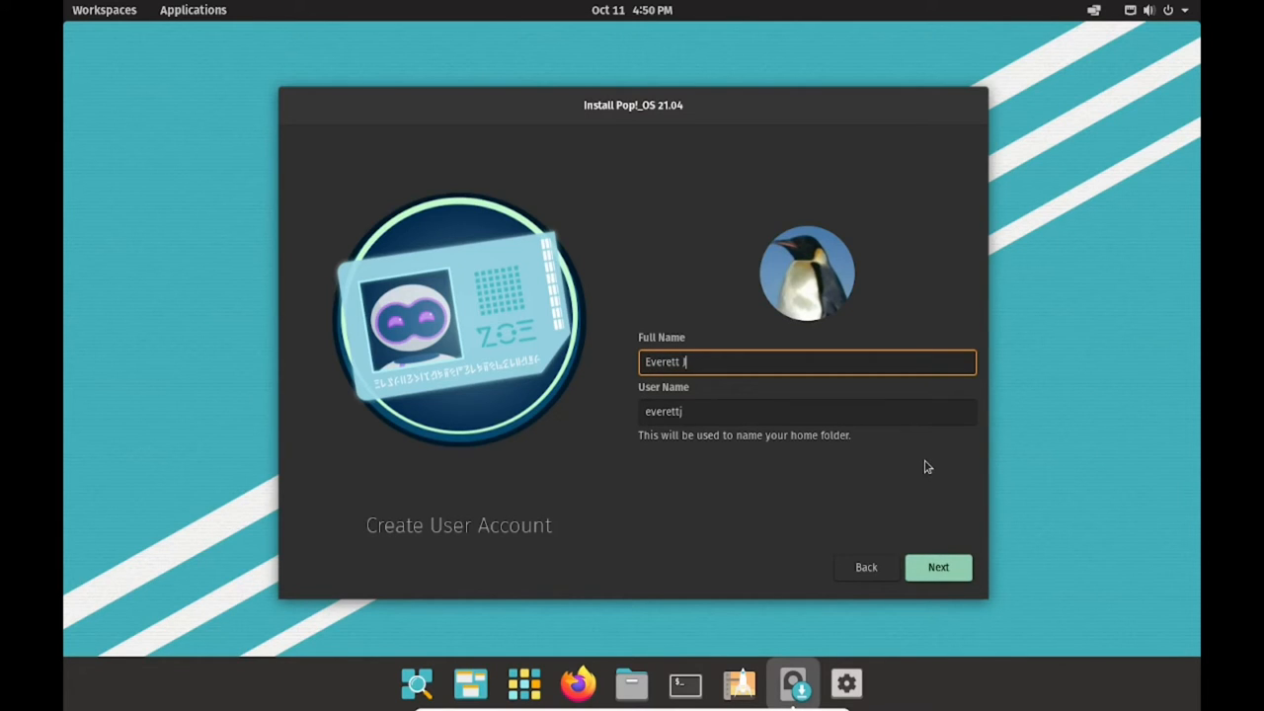
type("ones")
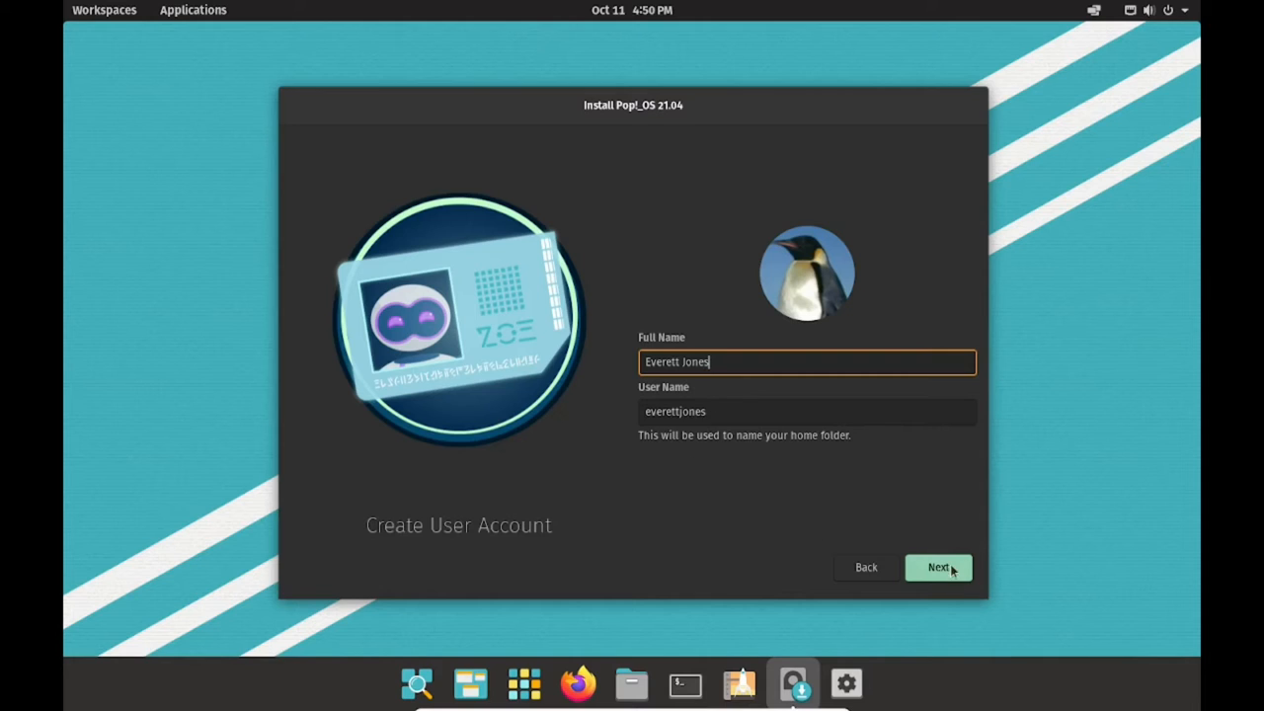
left_click(936, 567)
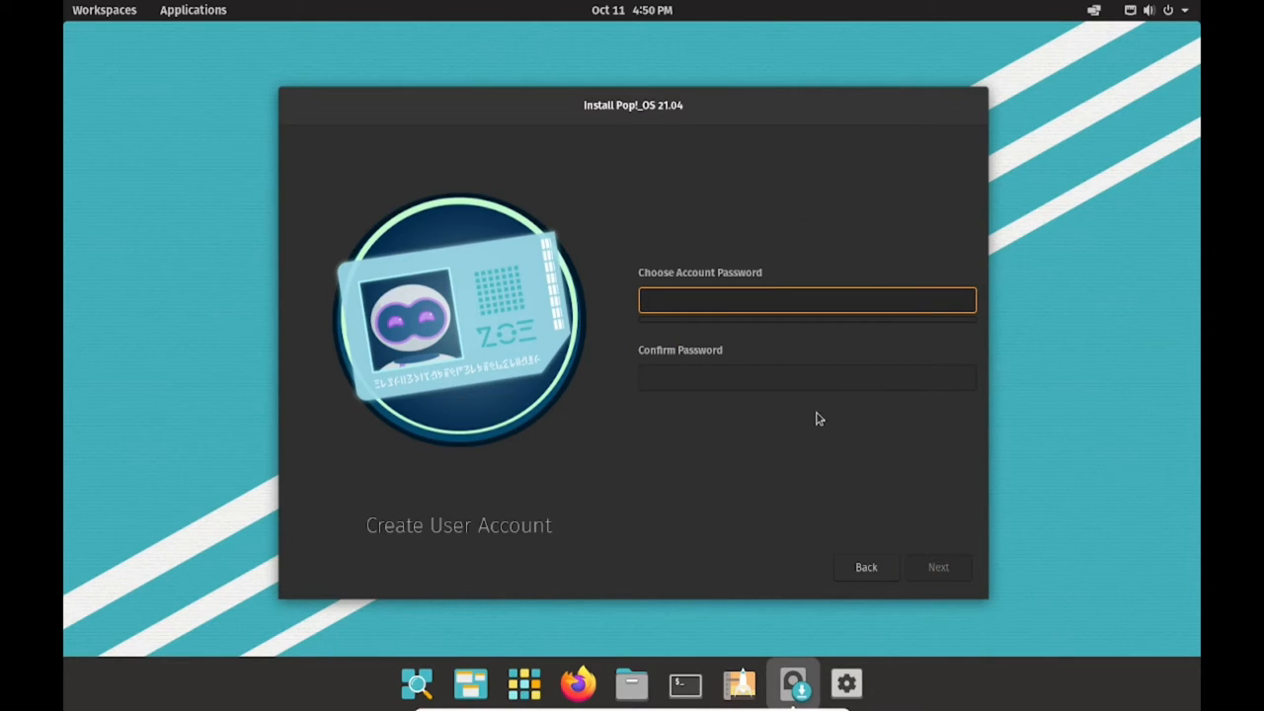
Enter and confirm a short four-character password for the new account.
left_click(806, 300)
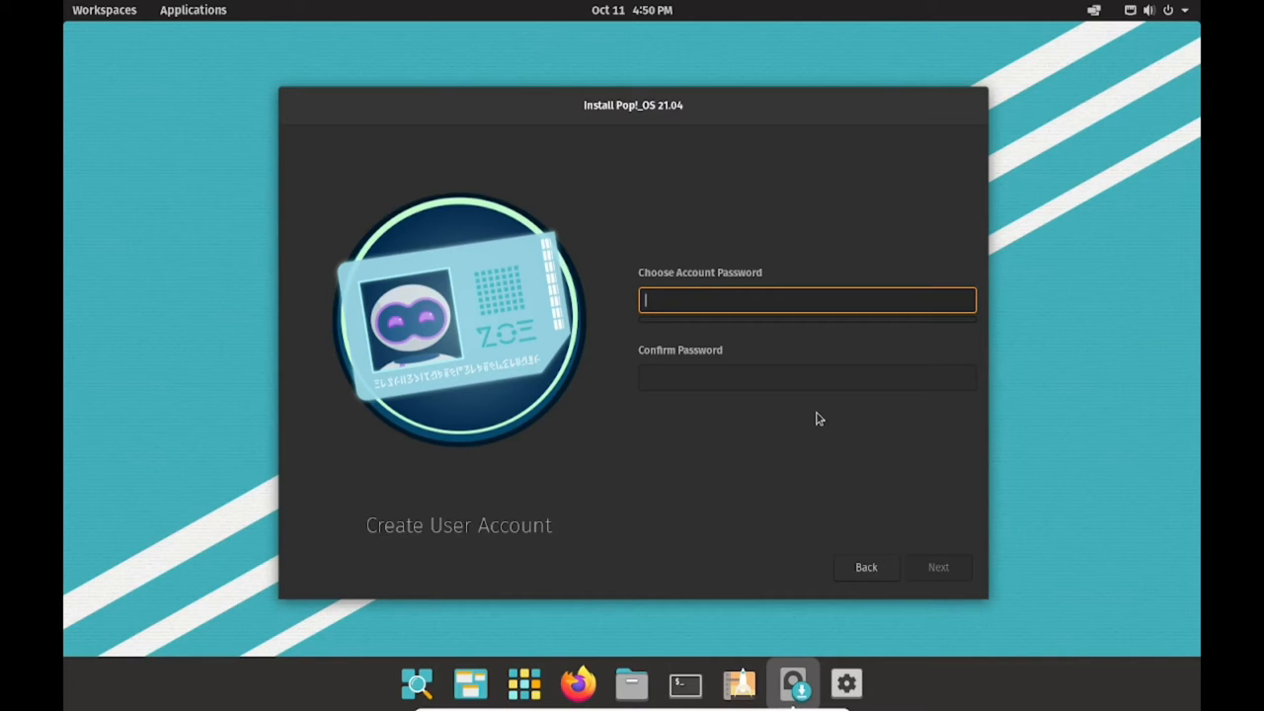
type("••••")
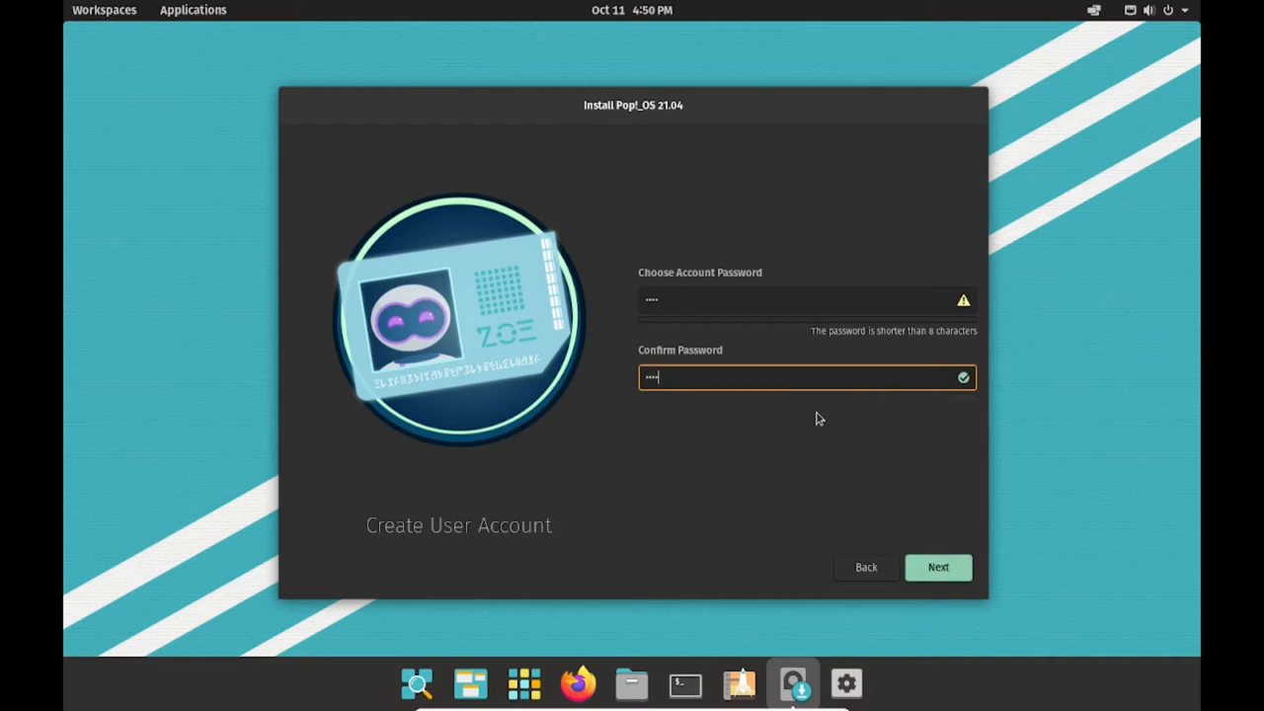
left_click(936, 567)
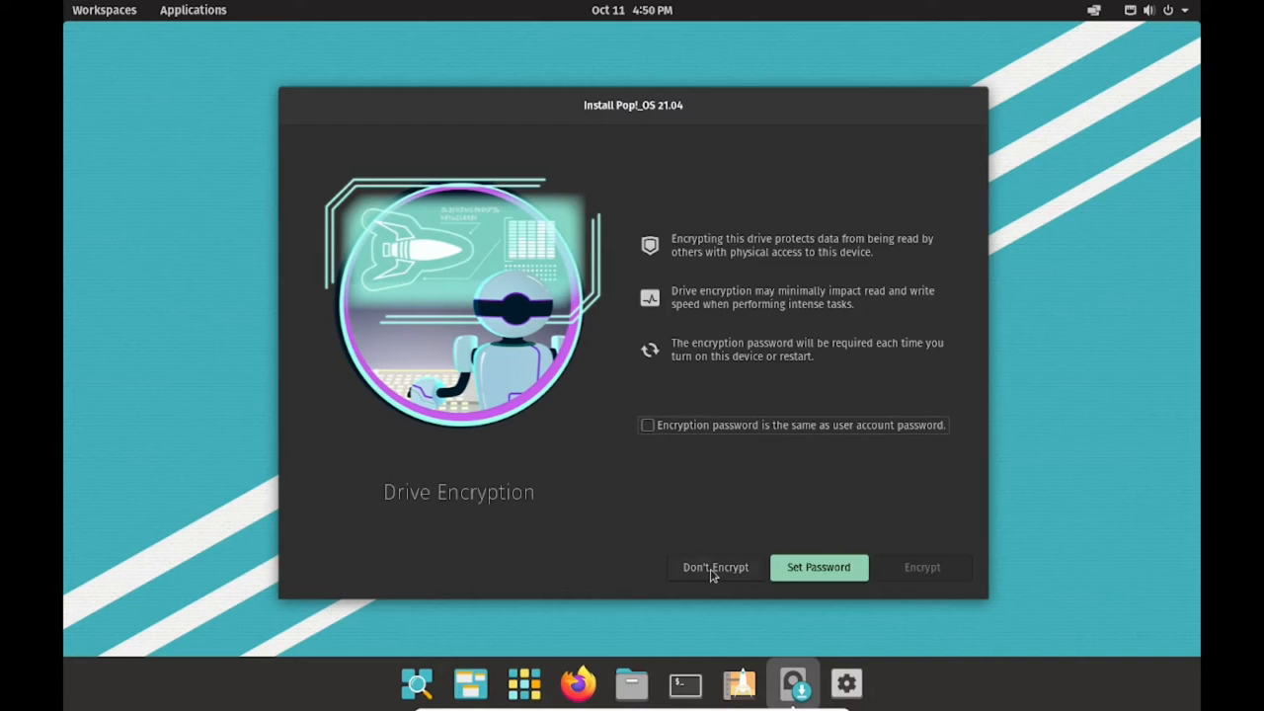
Install without drive encryption, restart the device and sign in as the new user.
left_click(715, 567)
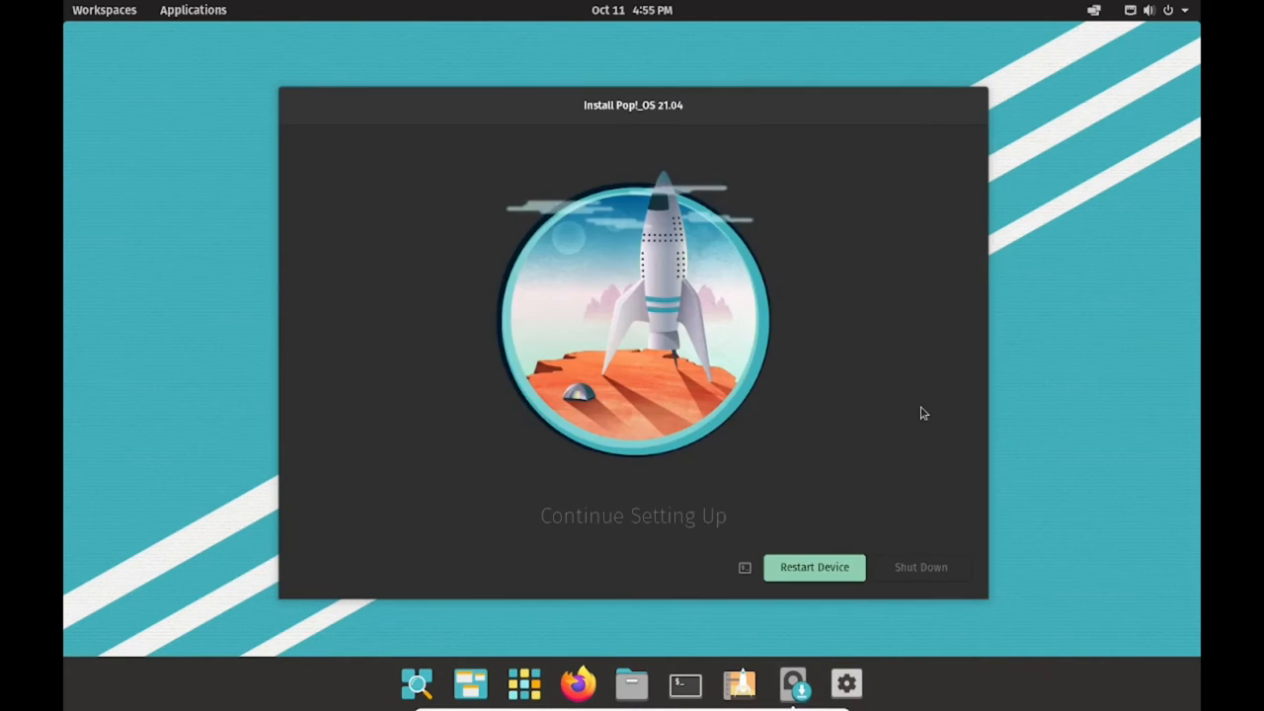
mouse_move(906, 572)
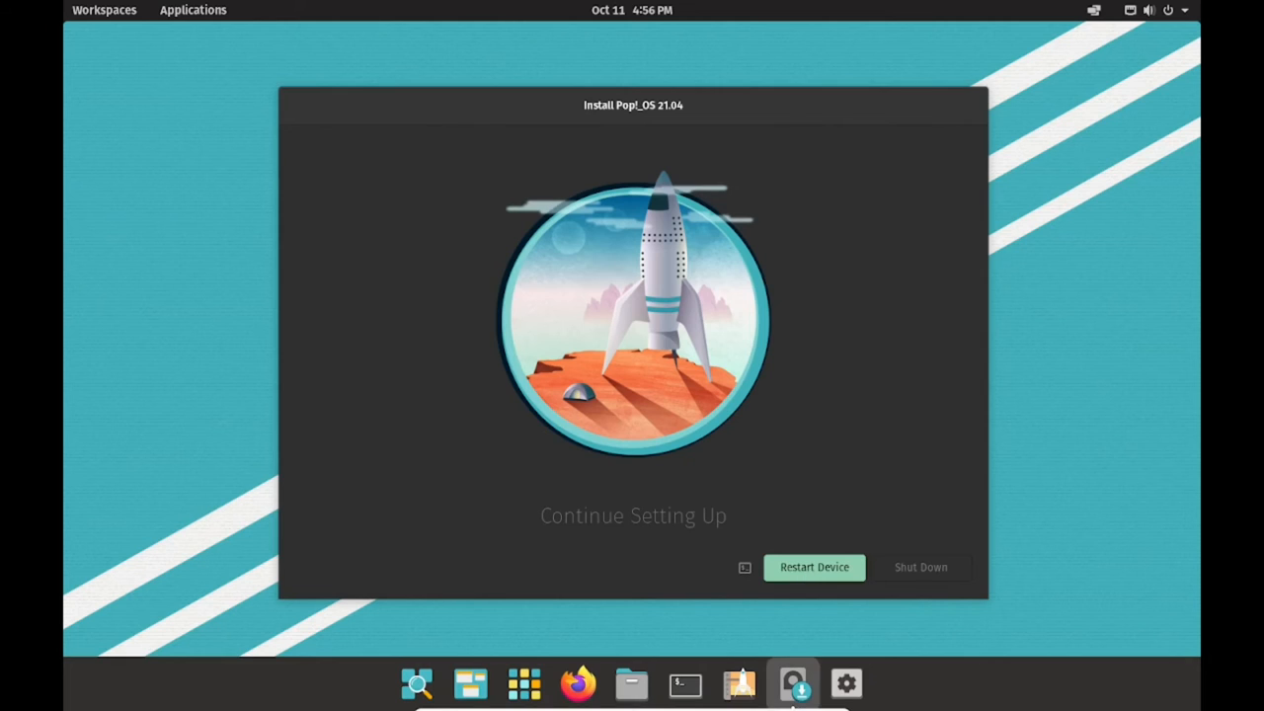
left_click(814, 567)
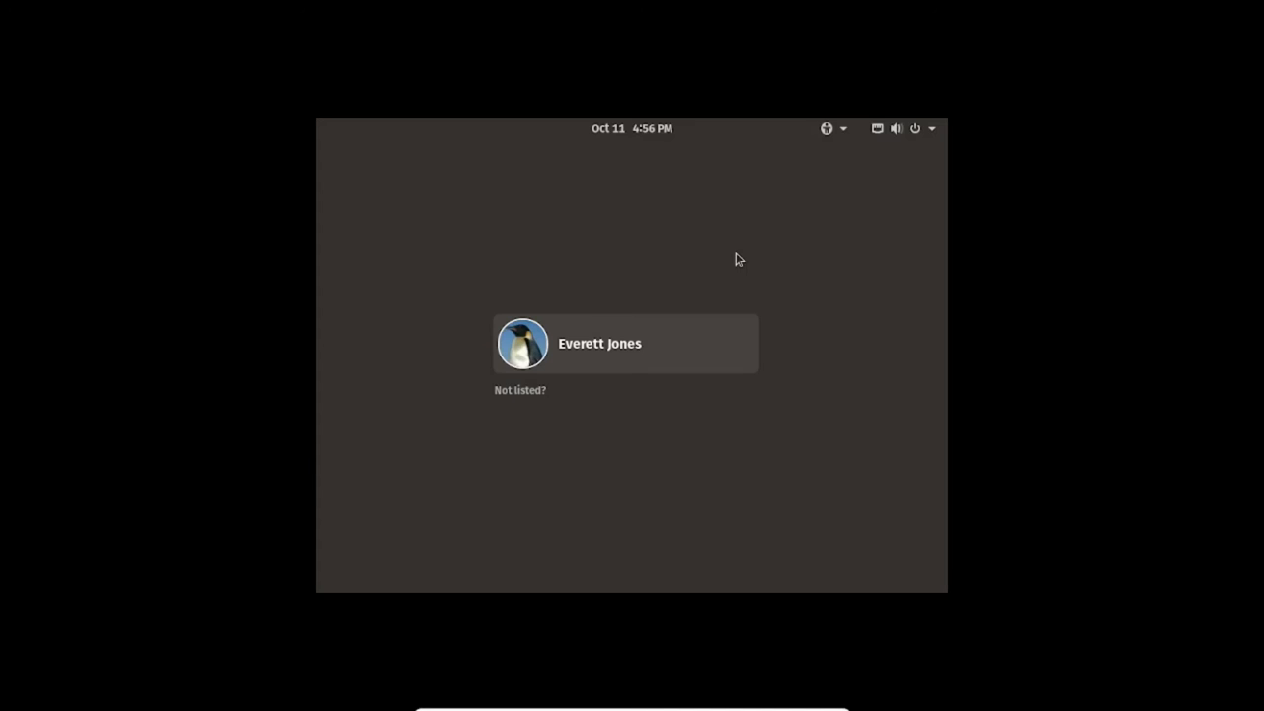
left_click(625, 344)
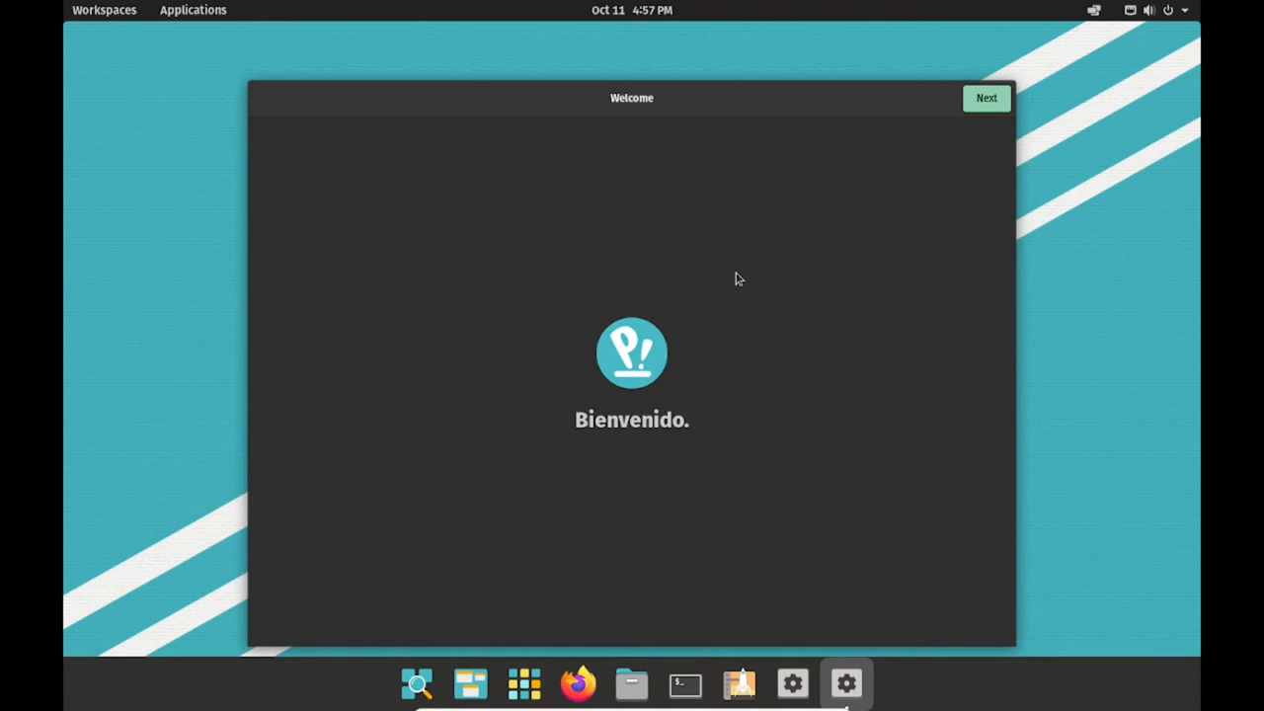
mouse_move(988, 98)
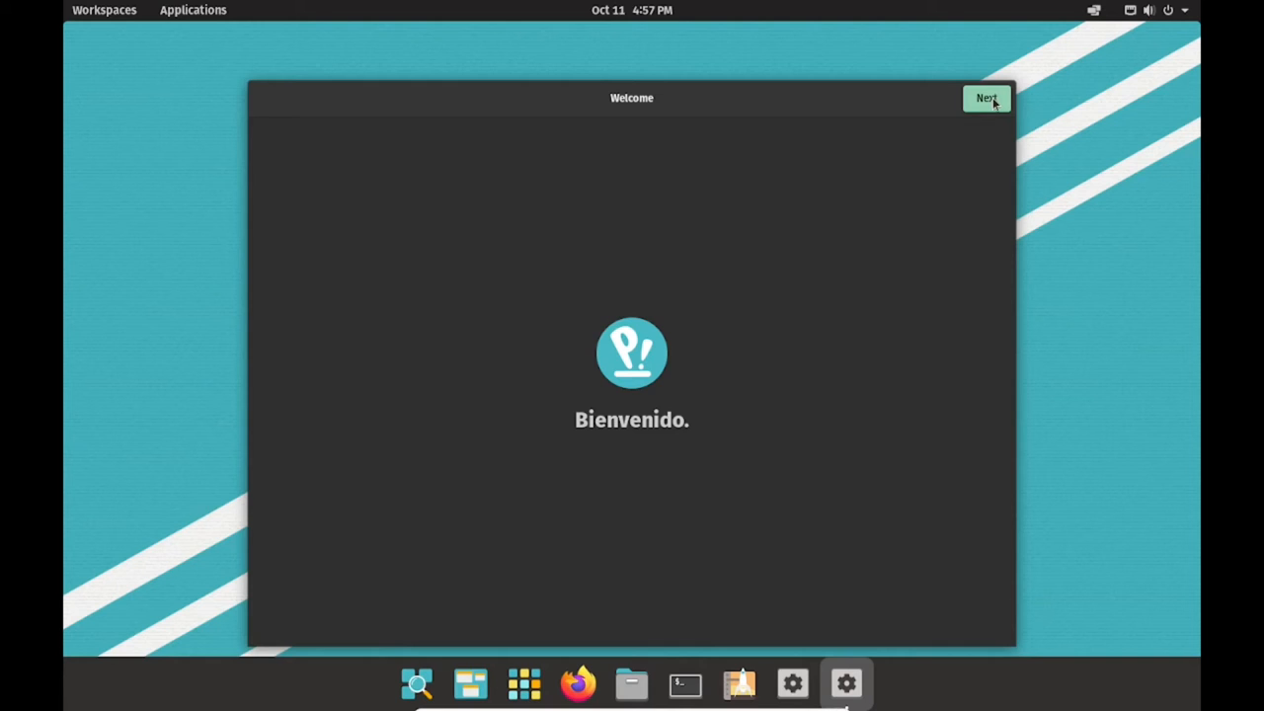
Keep the English (US) typing layout and choose the dock that doesn't extend to edges.
left_click(983, 99)
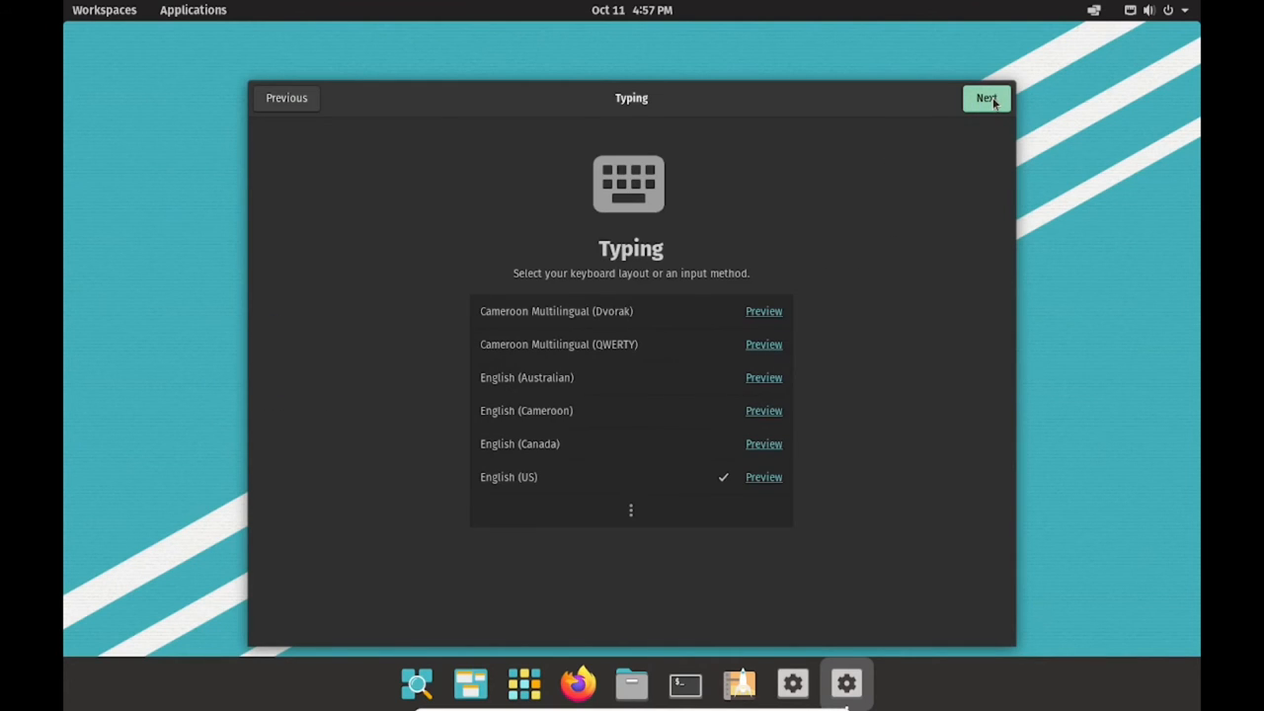
left_click(986, 99)
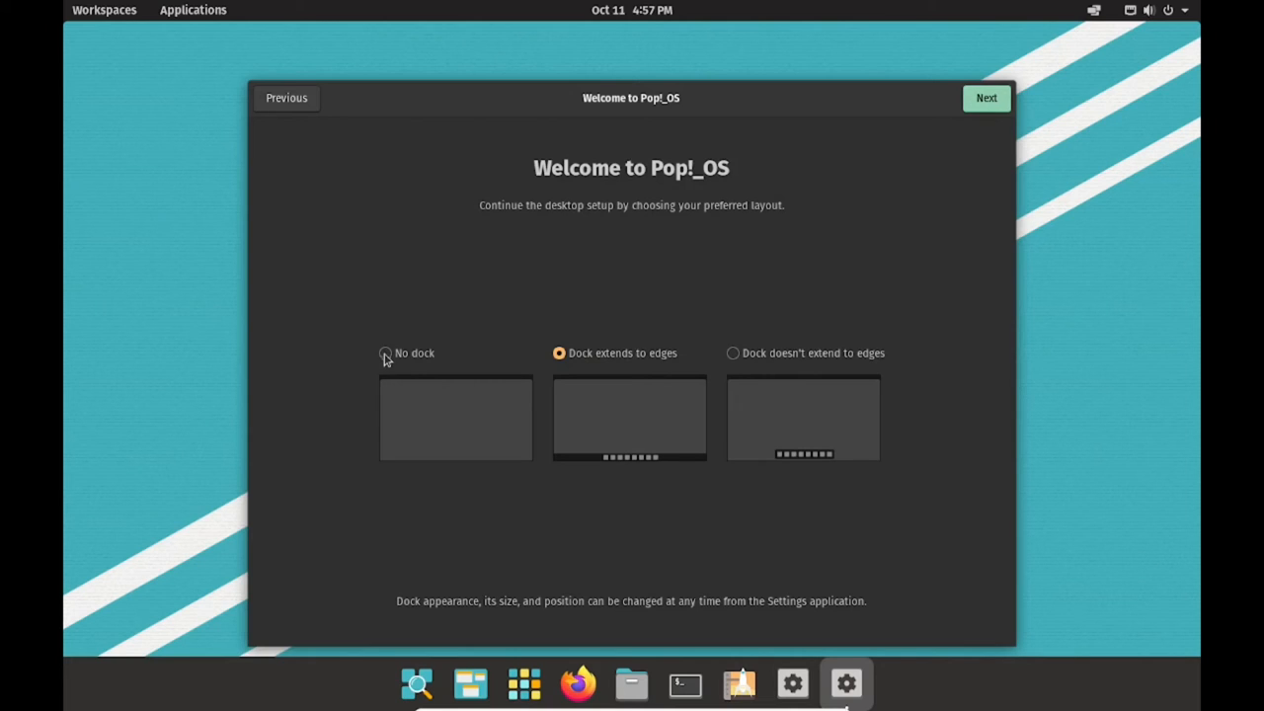
left_click(385, 352)
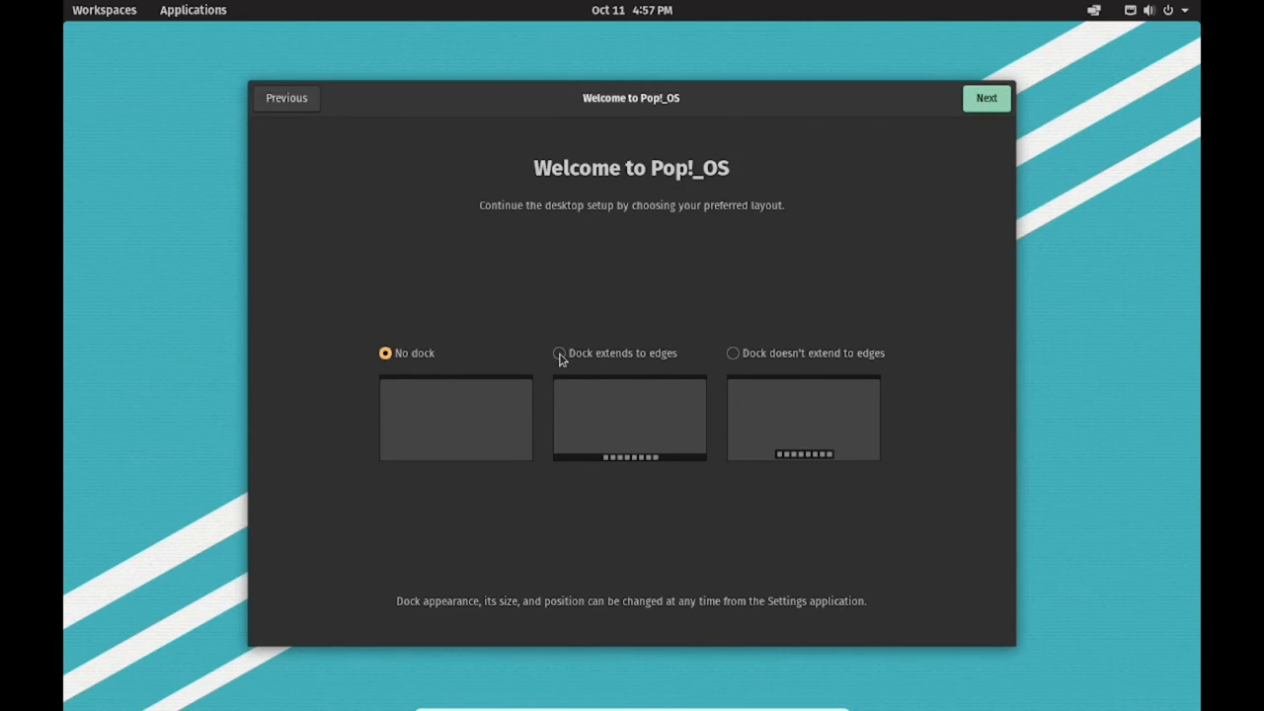
left_click(559, 352)
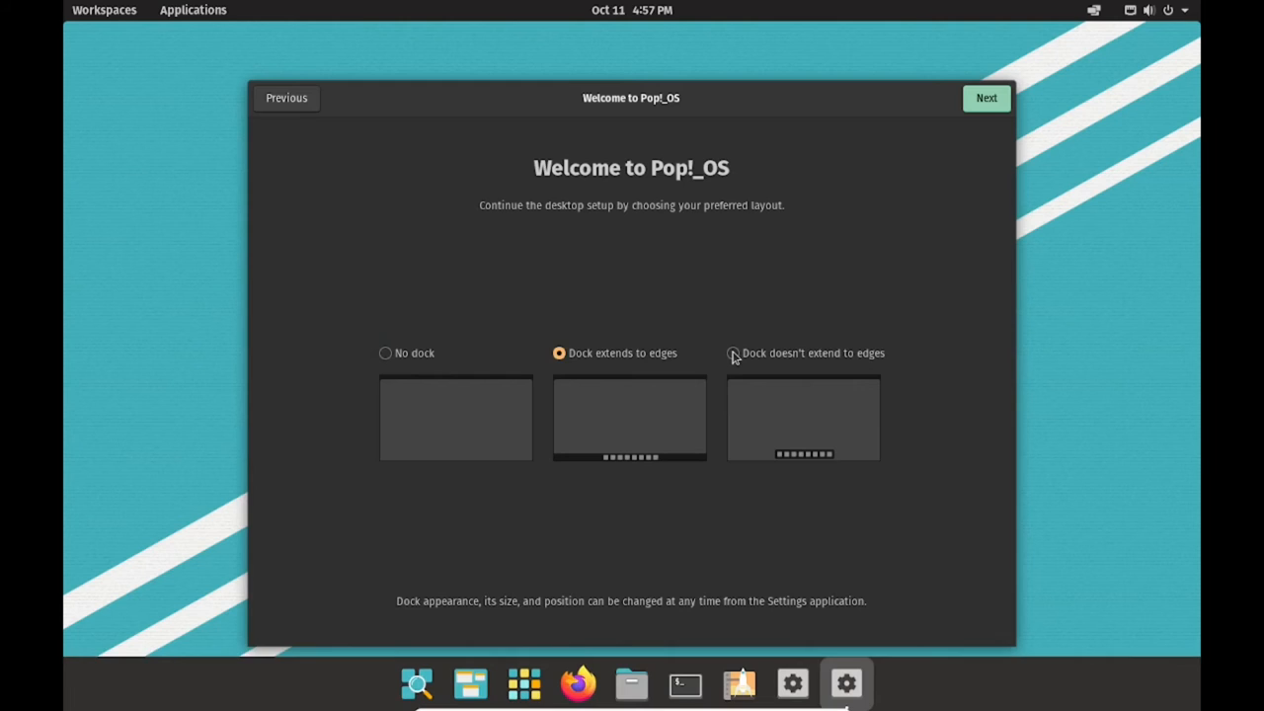
left_click(733, 352)
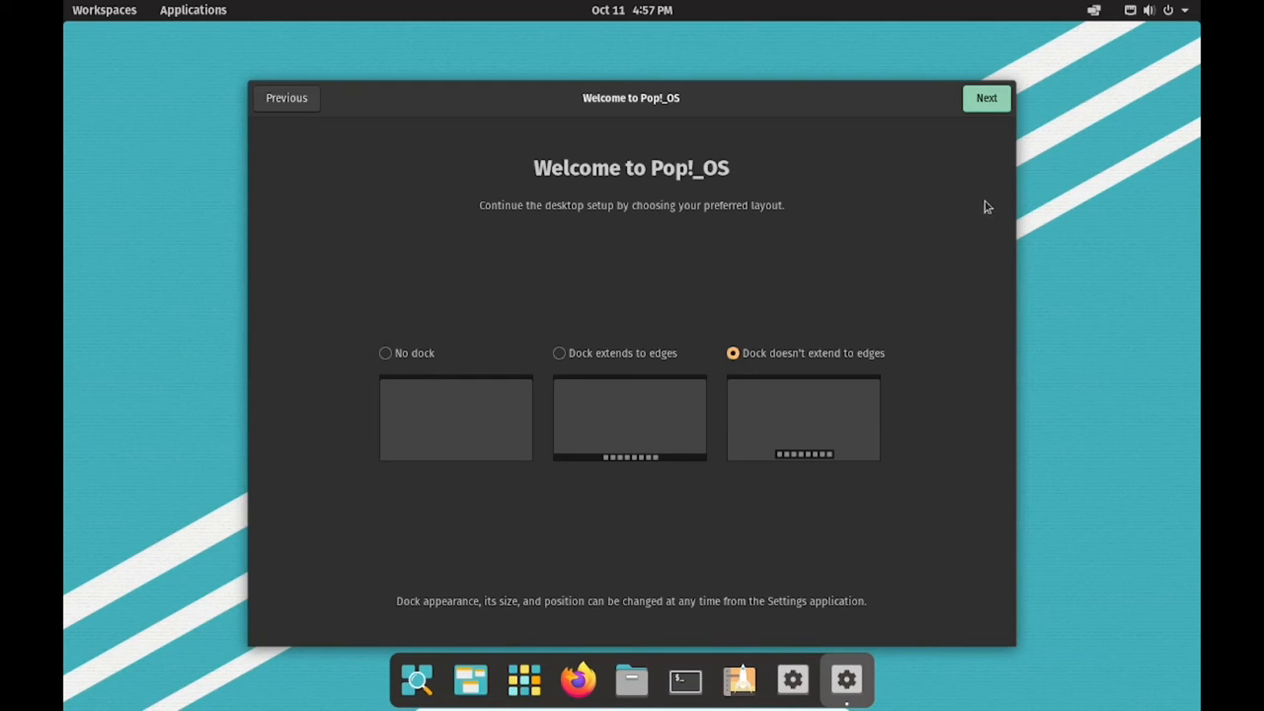
left_click(983, 99)
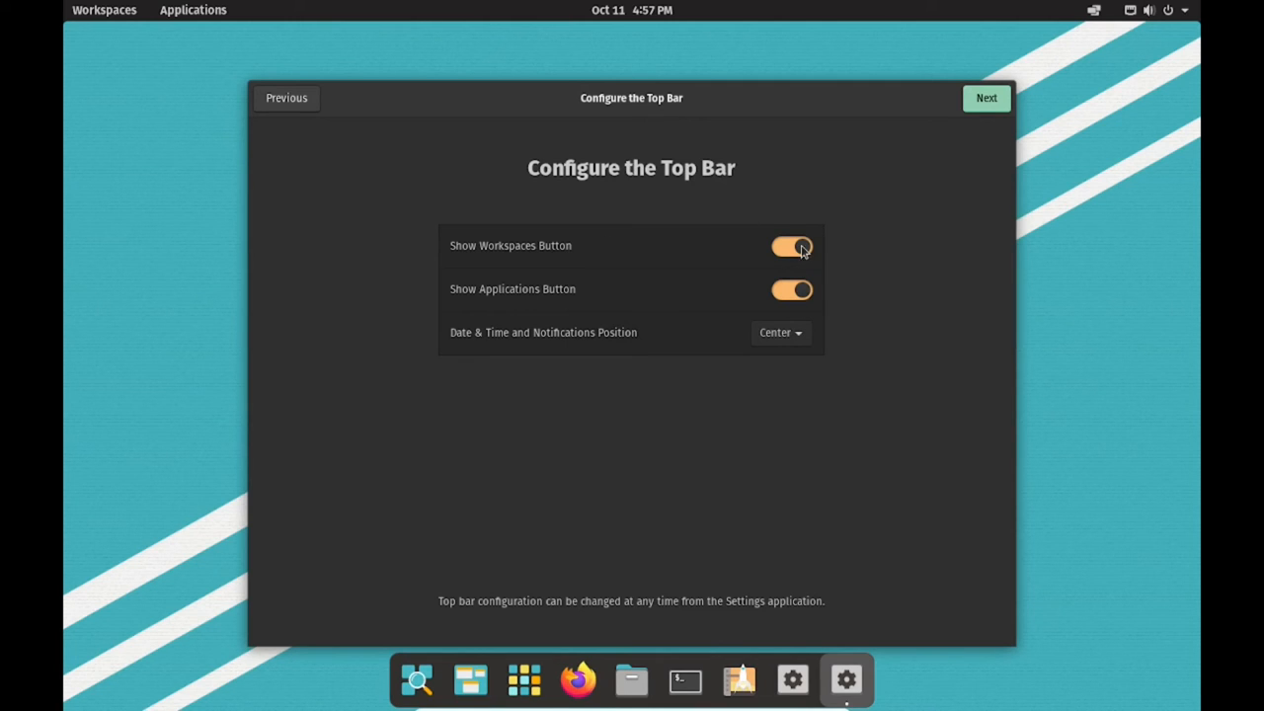
Pass the Top Bar, Launcher, Gestures and Privacy steps with defaults.
left_click(985, 99)
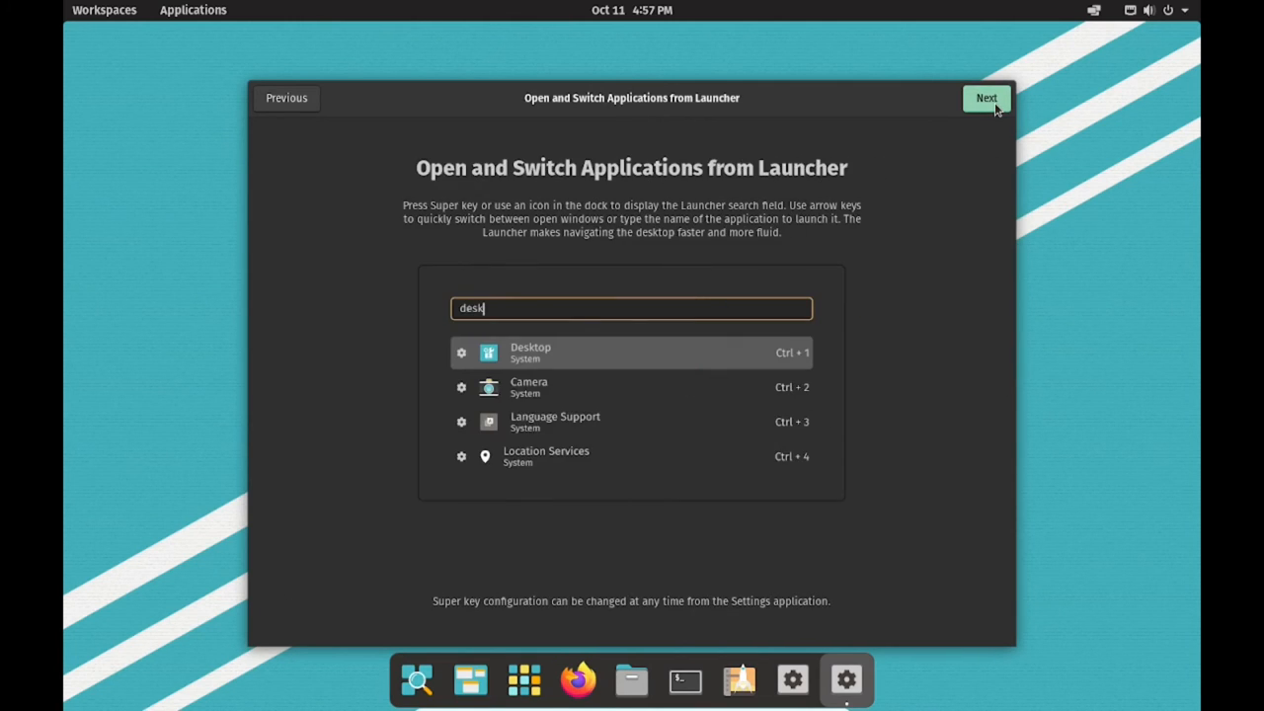
left_click(984, 98)
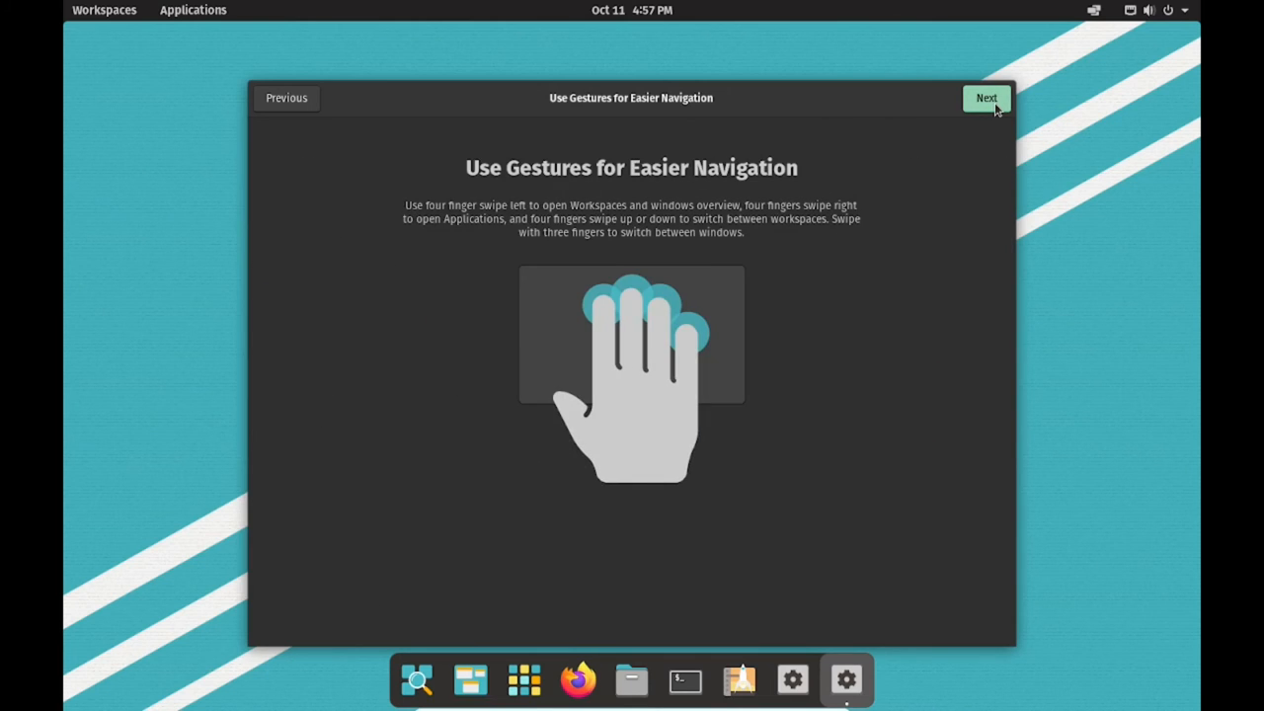
left_click(983, 98)
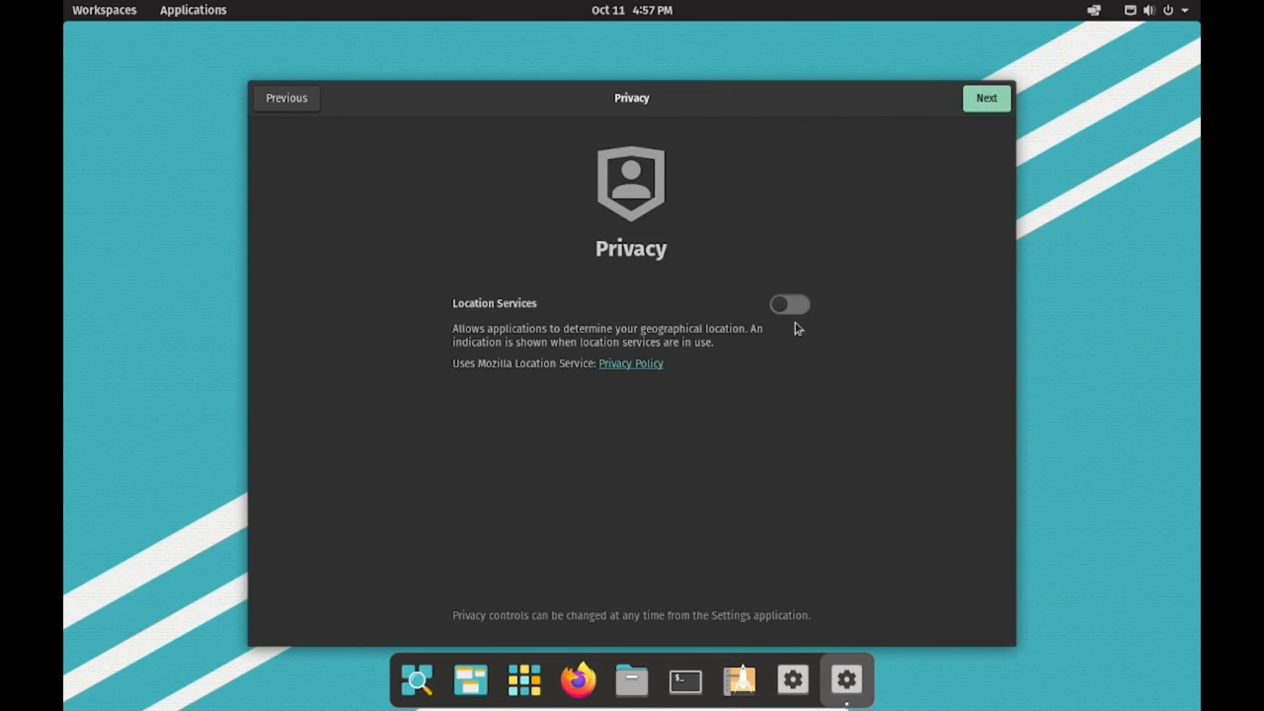
left_click(984, 98)
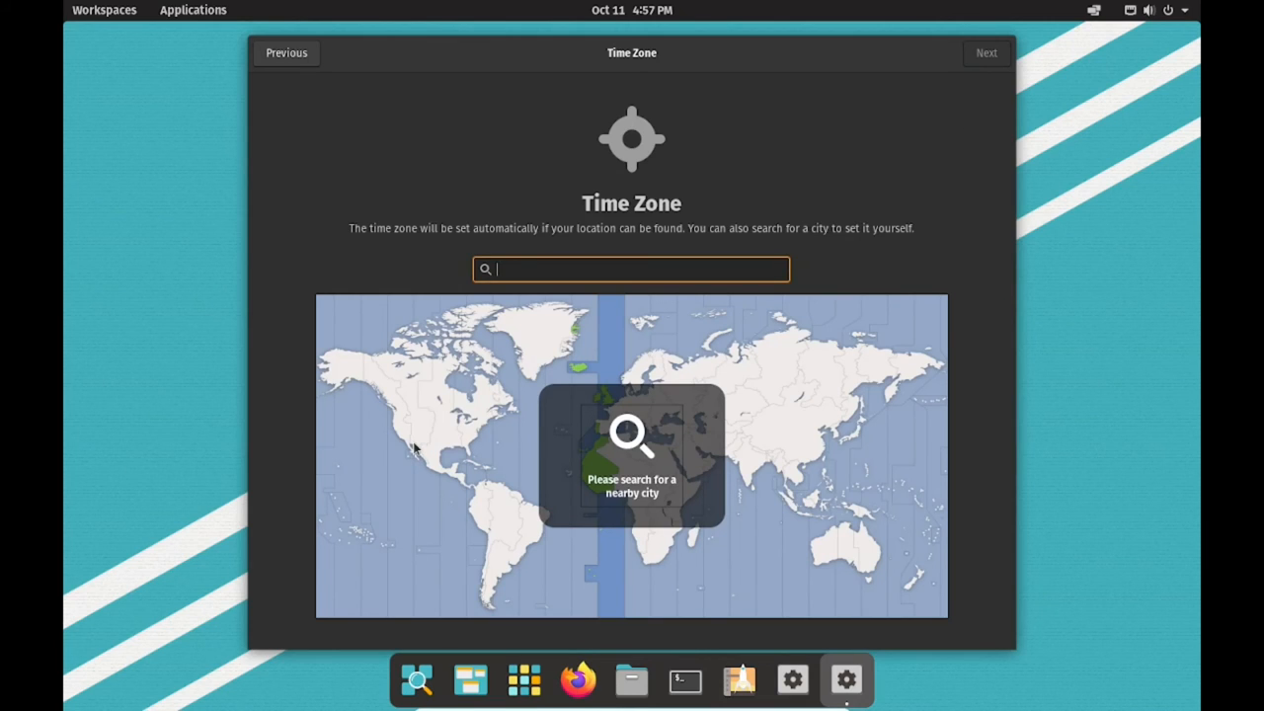
Set the time zone to Phoenix, MST (UTC-07).
type("Phoenix")
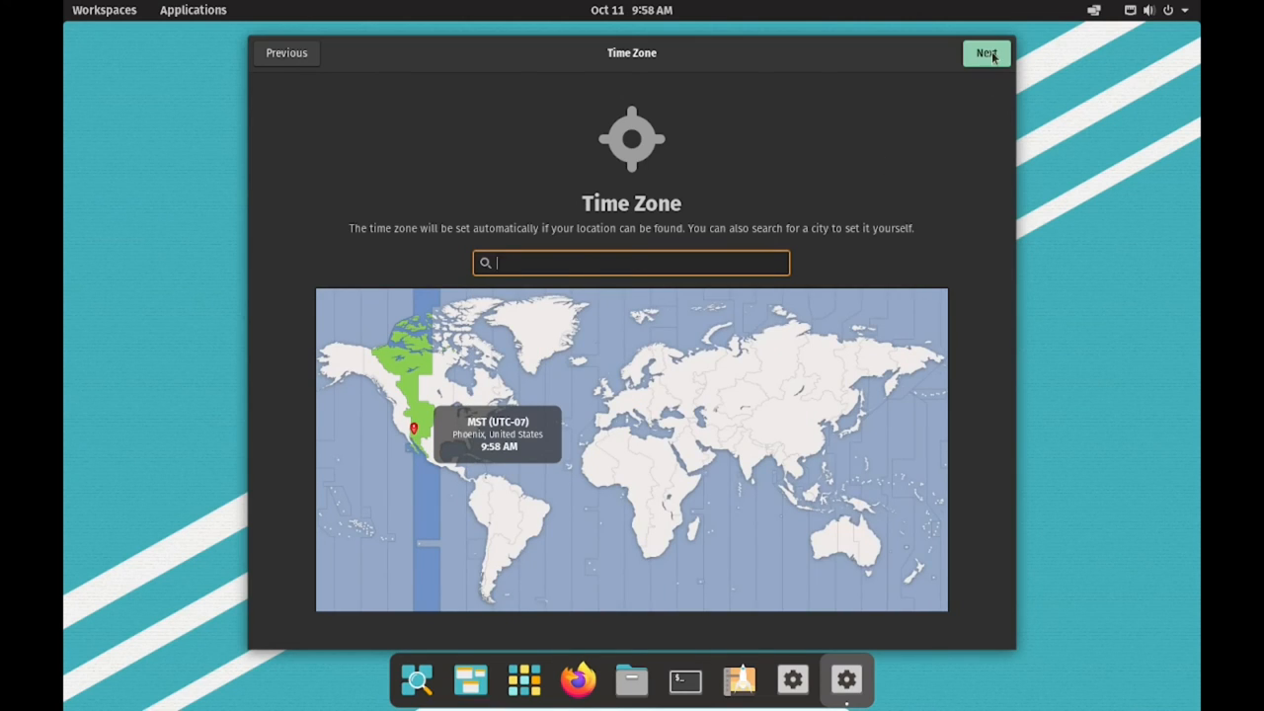
left_click(985, 51)
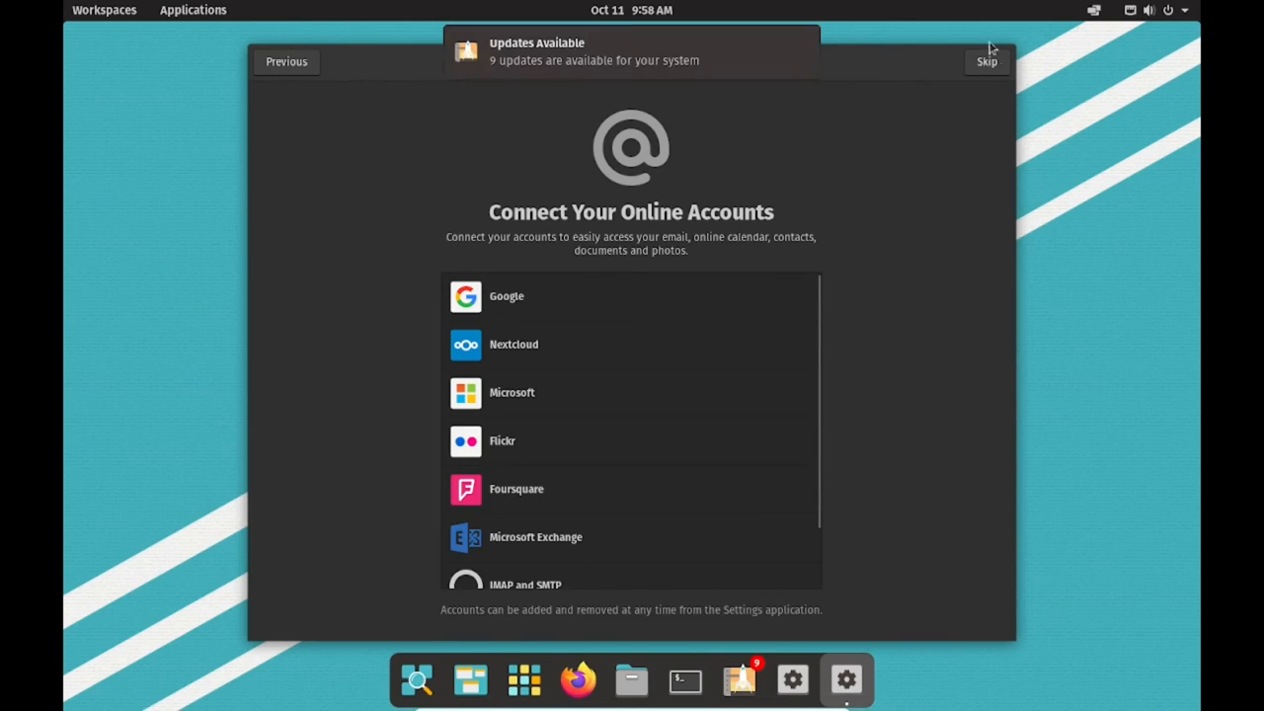
Skip online accounts and start using Pop!_OS, reaching the desktop.
left_click(986, 61)
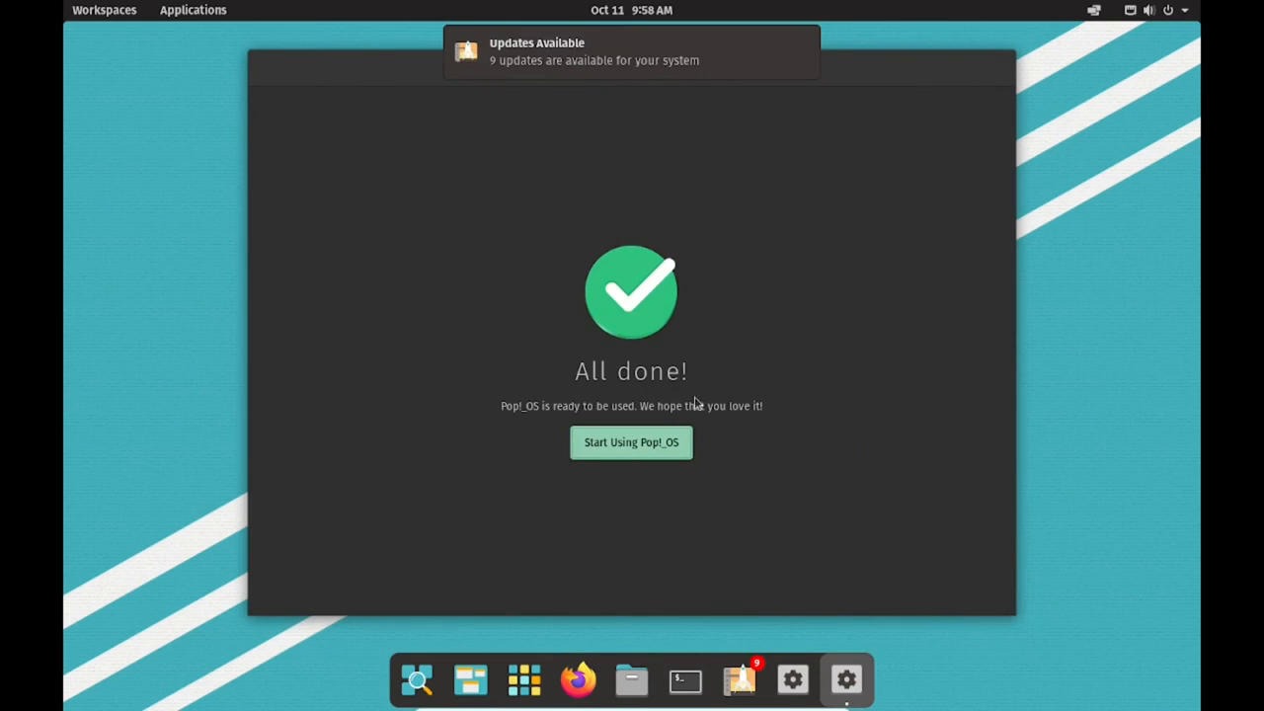
left_click(632, 442)
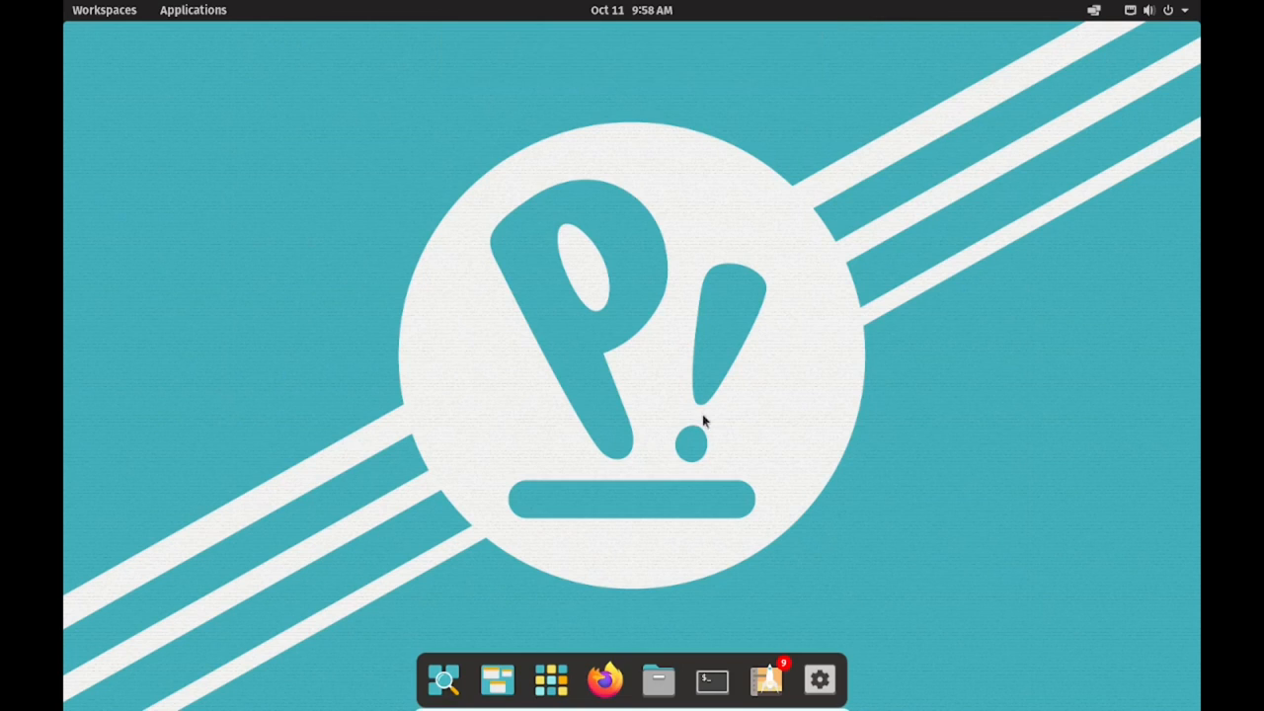
mouse_move(837, 442)
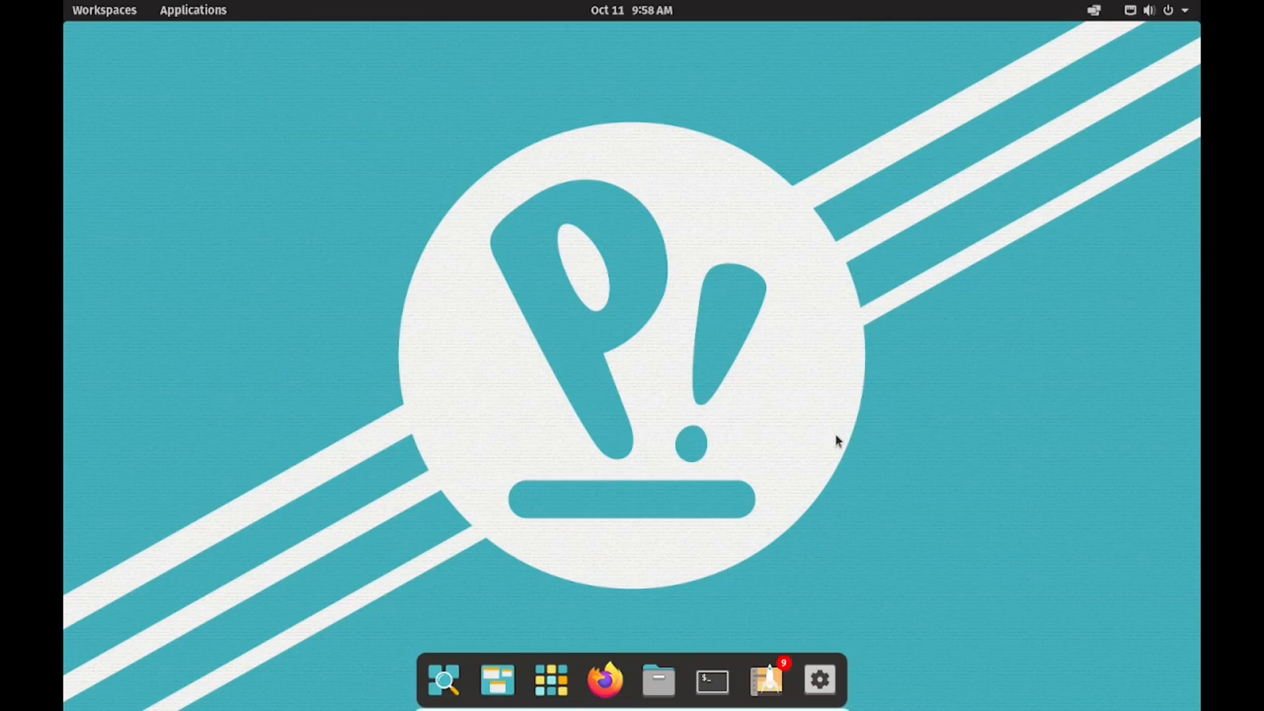